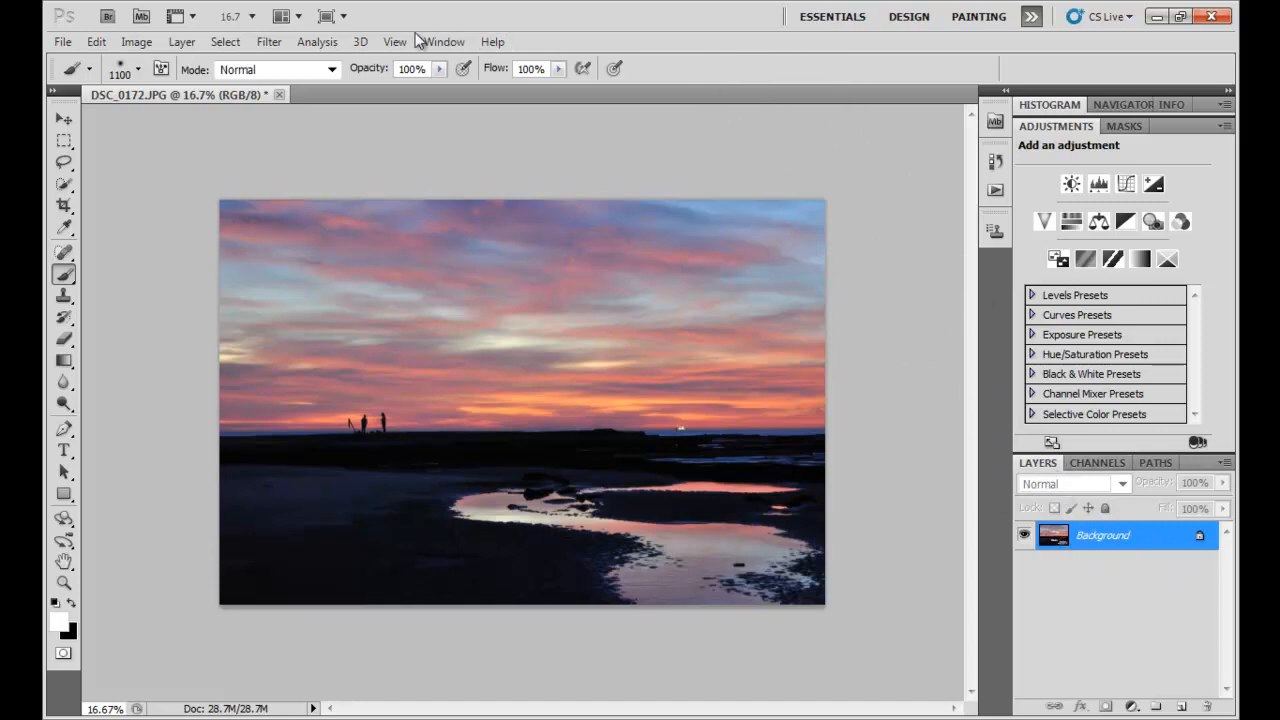
- Hide the Layers panel, then bring it back from the panel list
click(444, 41)
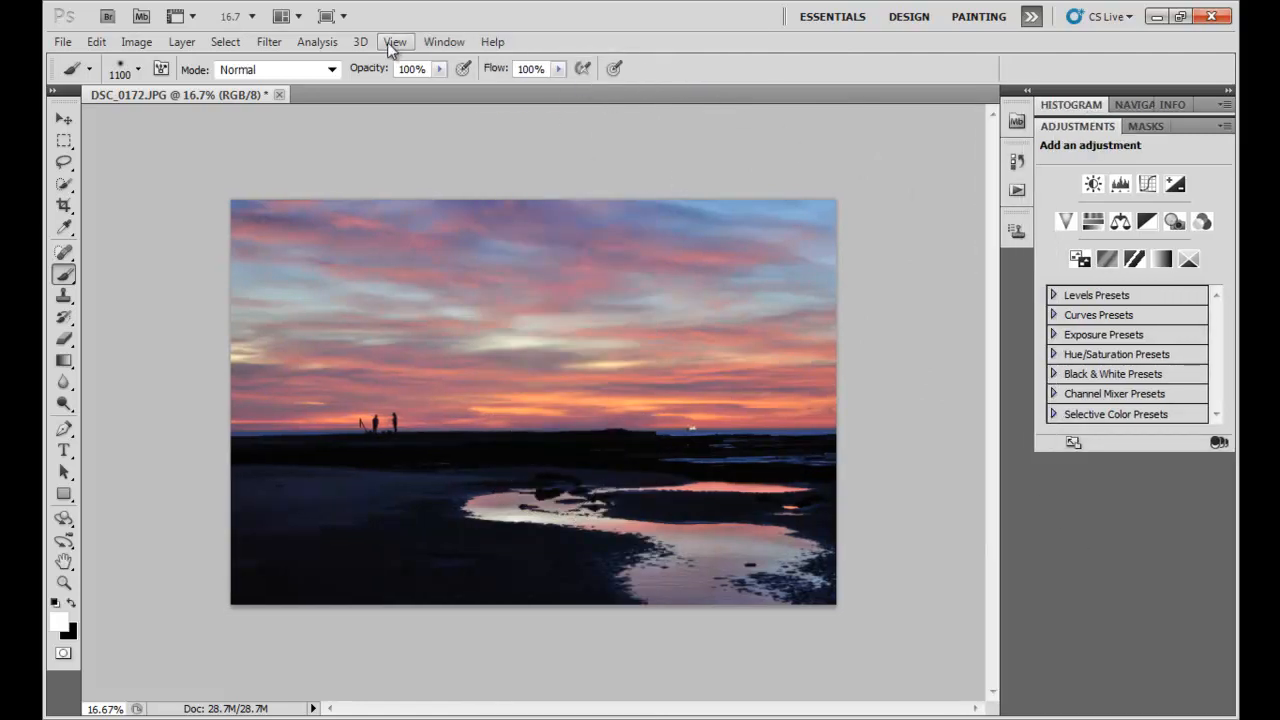
click(444, 41)
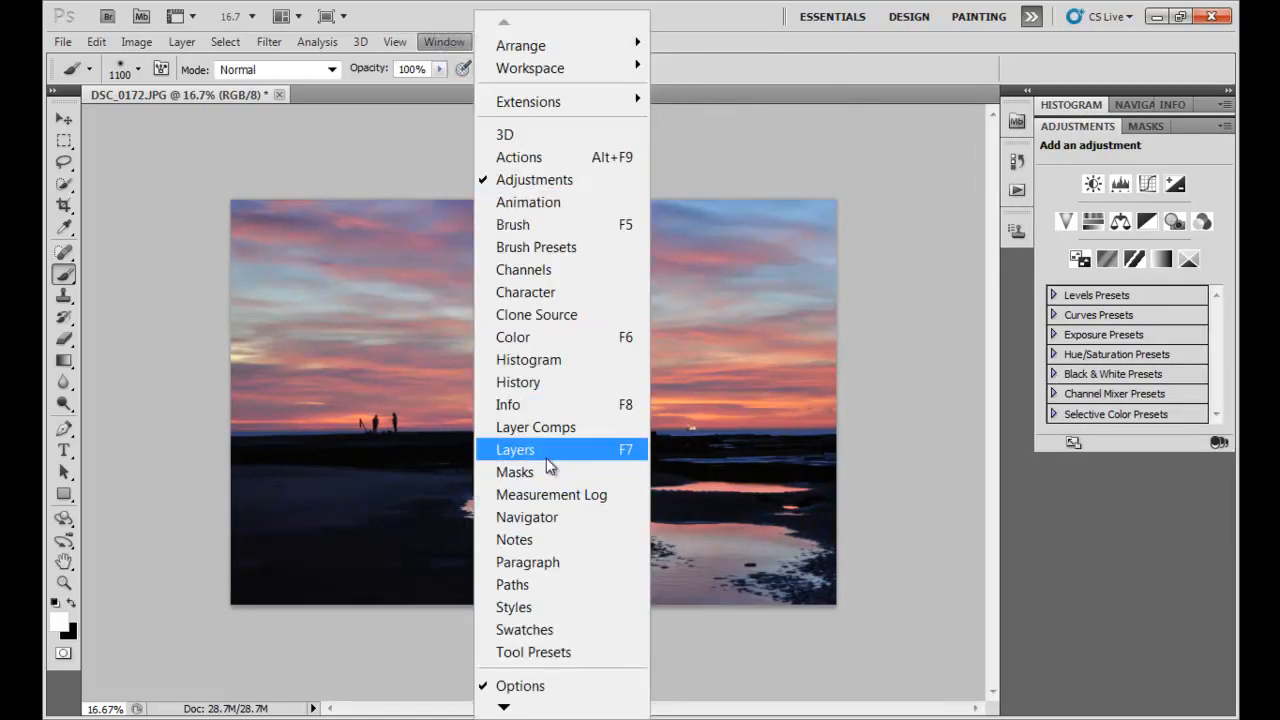
click(515, 449)
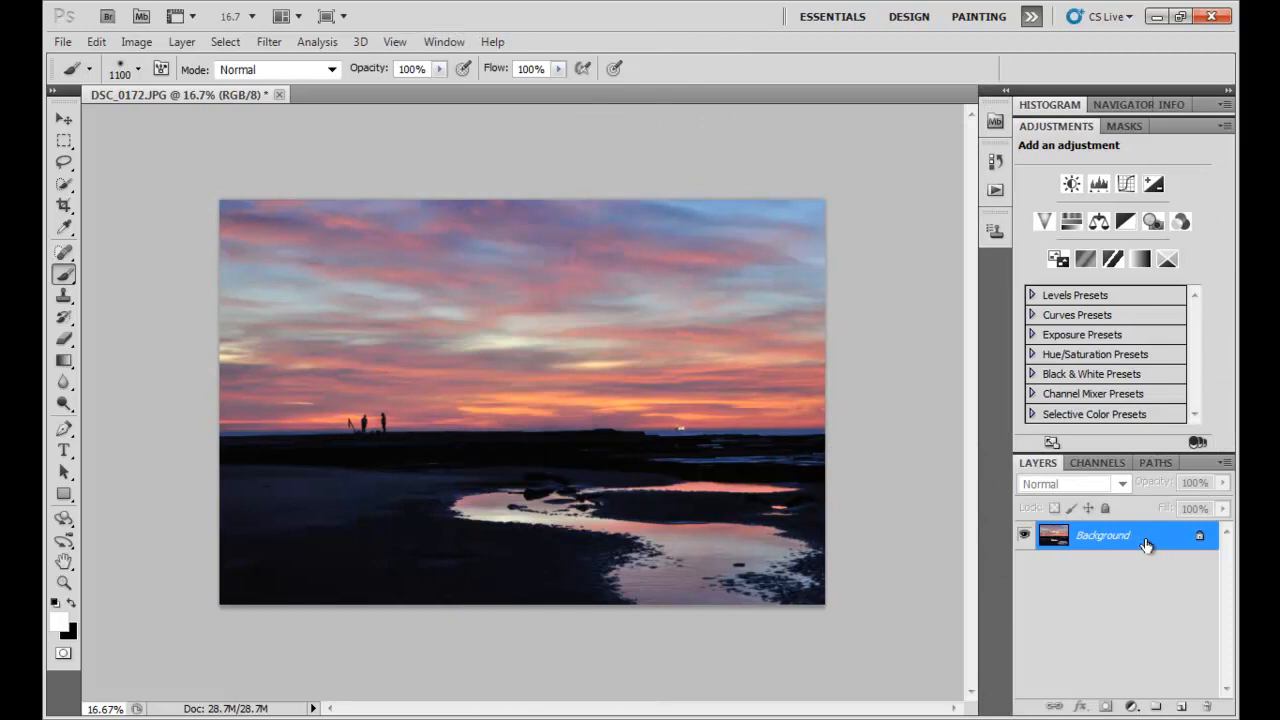
mouse_move(1185, 550)
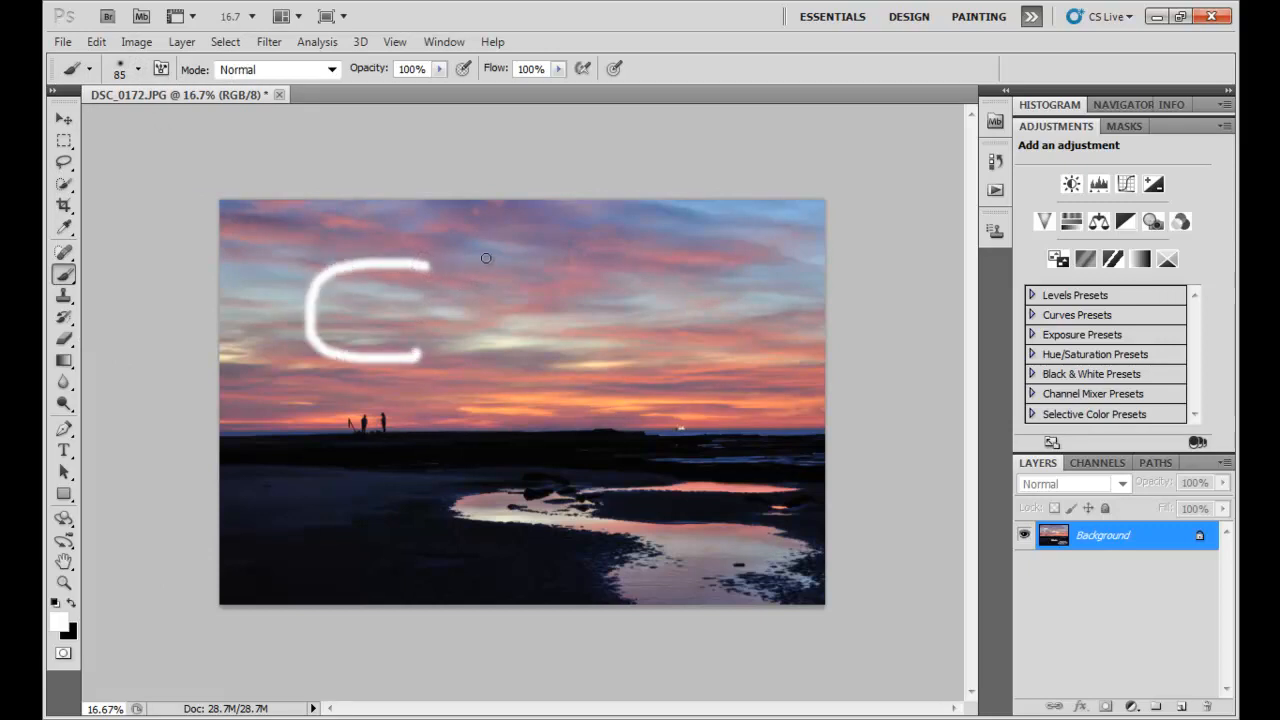
- Paint a white 'h' beside the C, switch to Move, and dismiss the locked-layer alert
drag(485, 258, 570, 360)
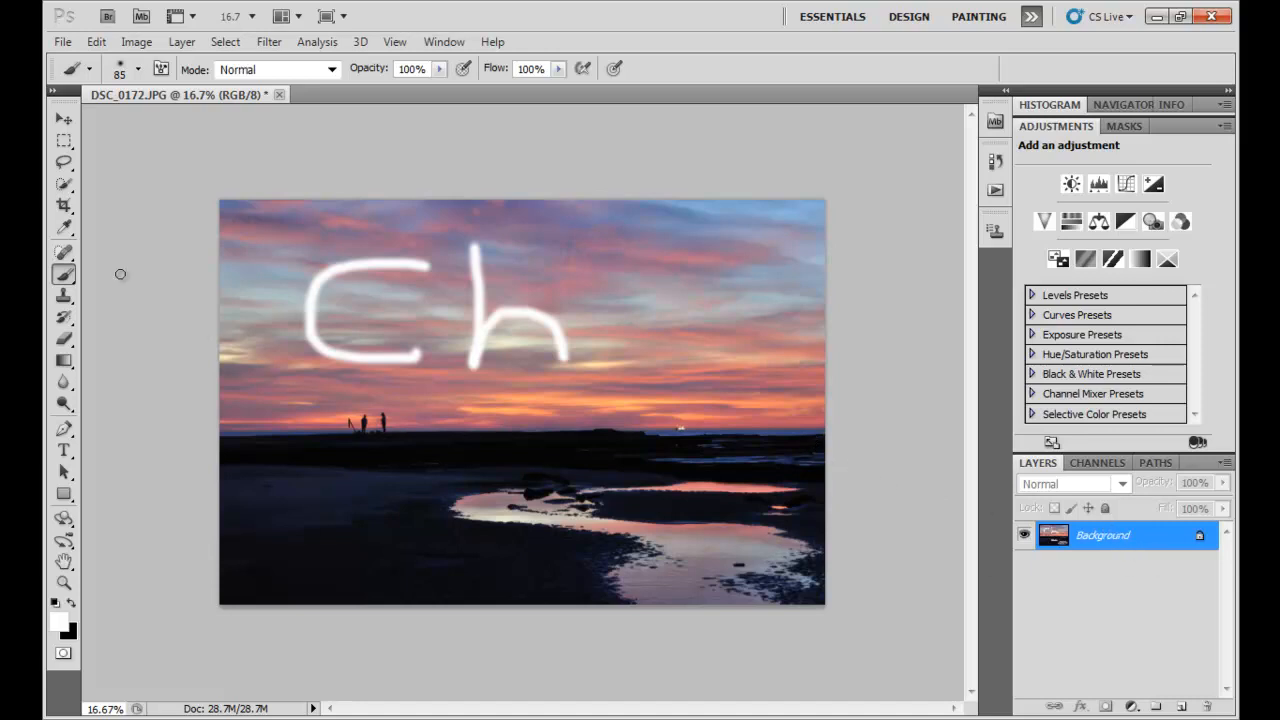
click(63, 119)
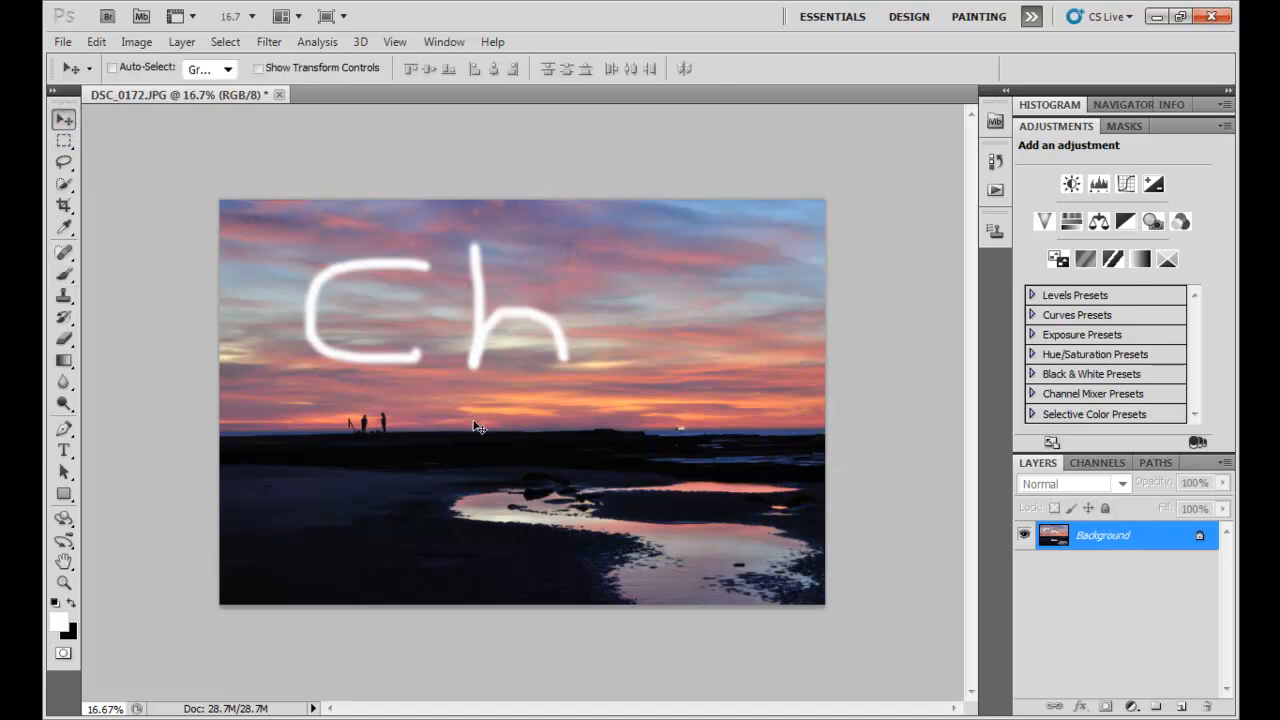
mouse_move(500, 315)
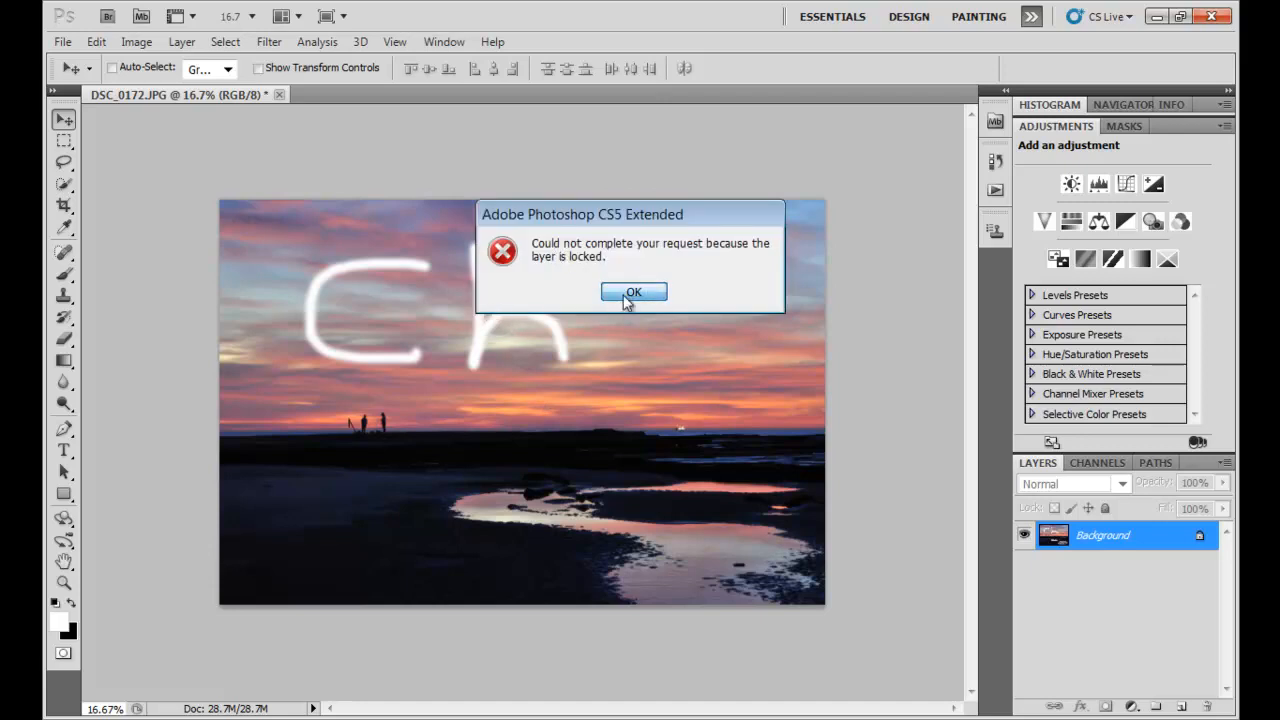
click(633, 292)
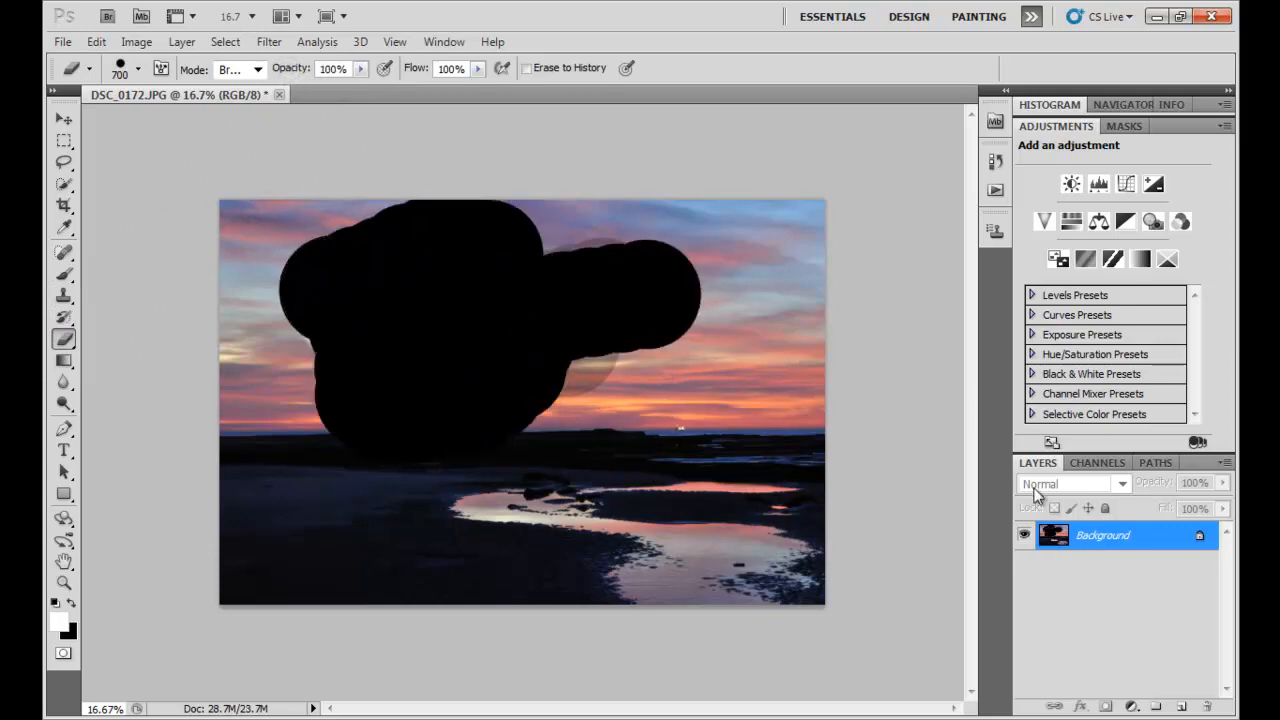
- Revert the Background to remove the erased patches and white letters
click(62, 41)
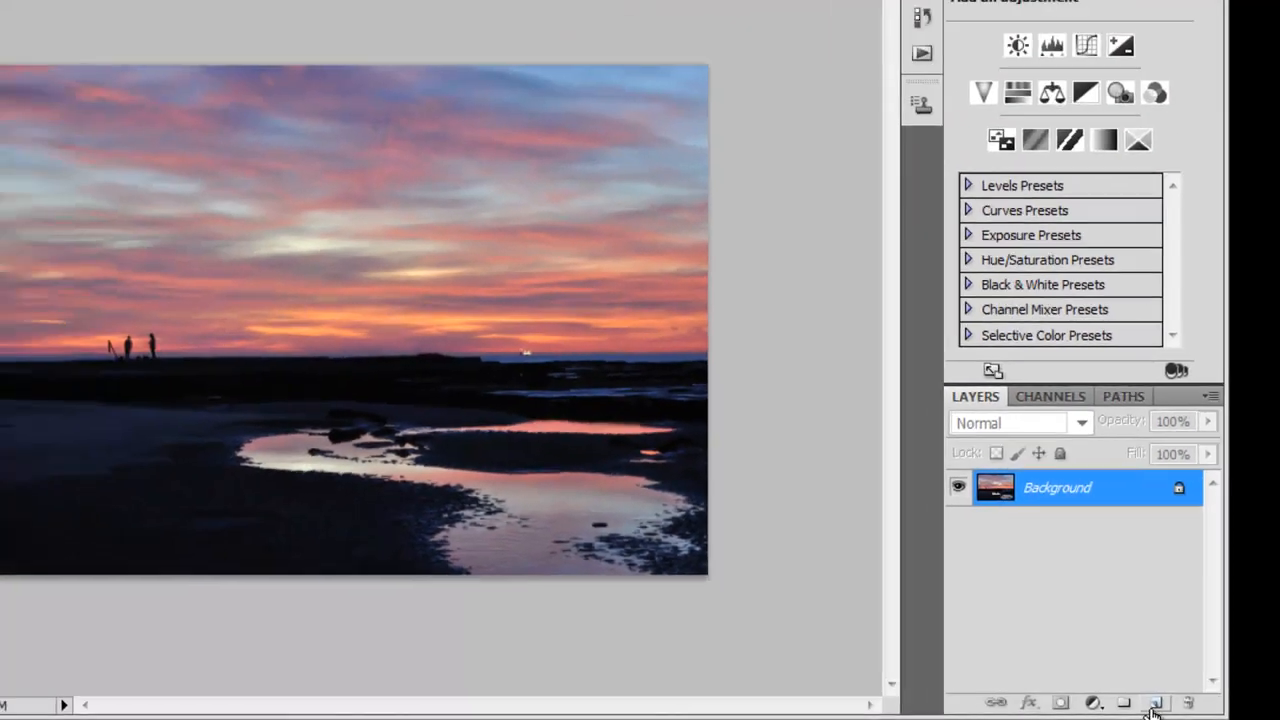
- Create Layer 1 via Layer > New > Layer and move its white strokes
click(181, 42)
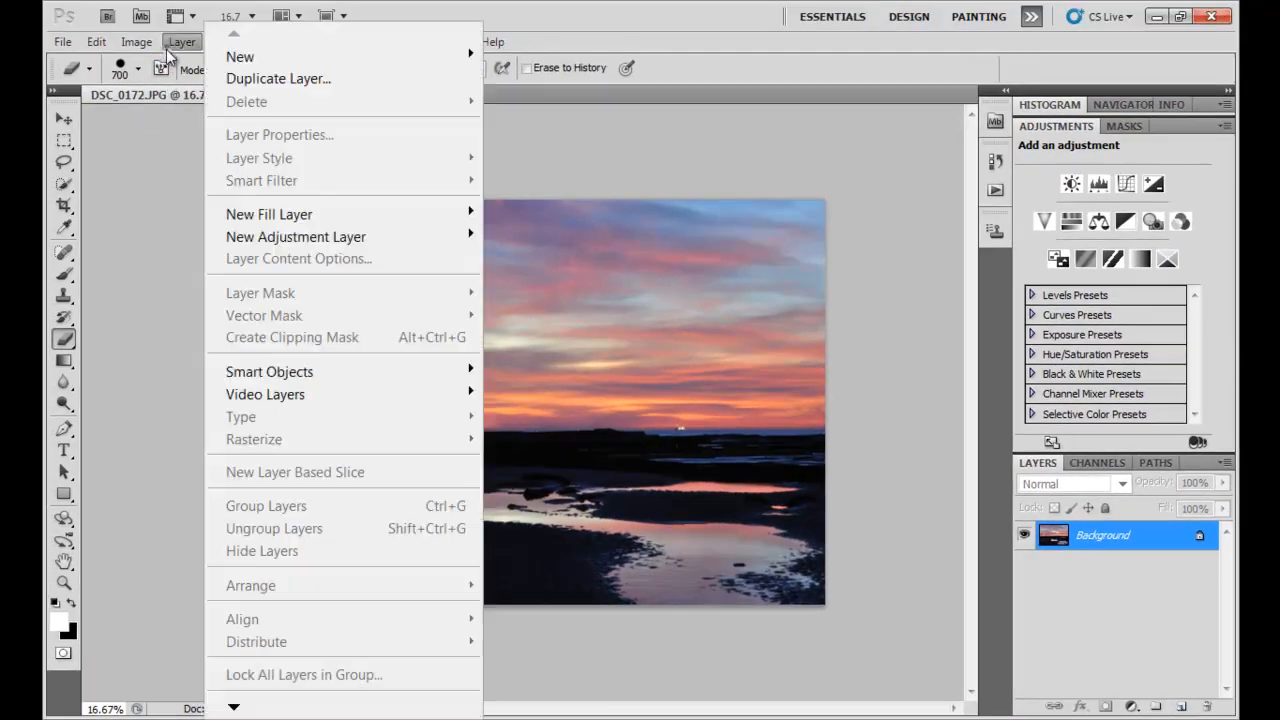
mouse_move(240, 56)
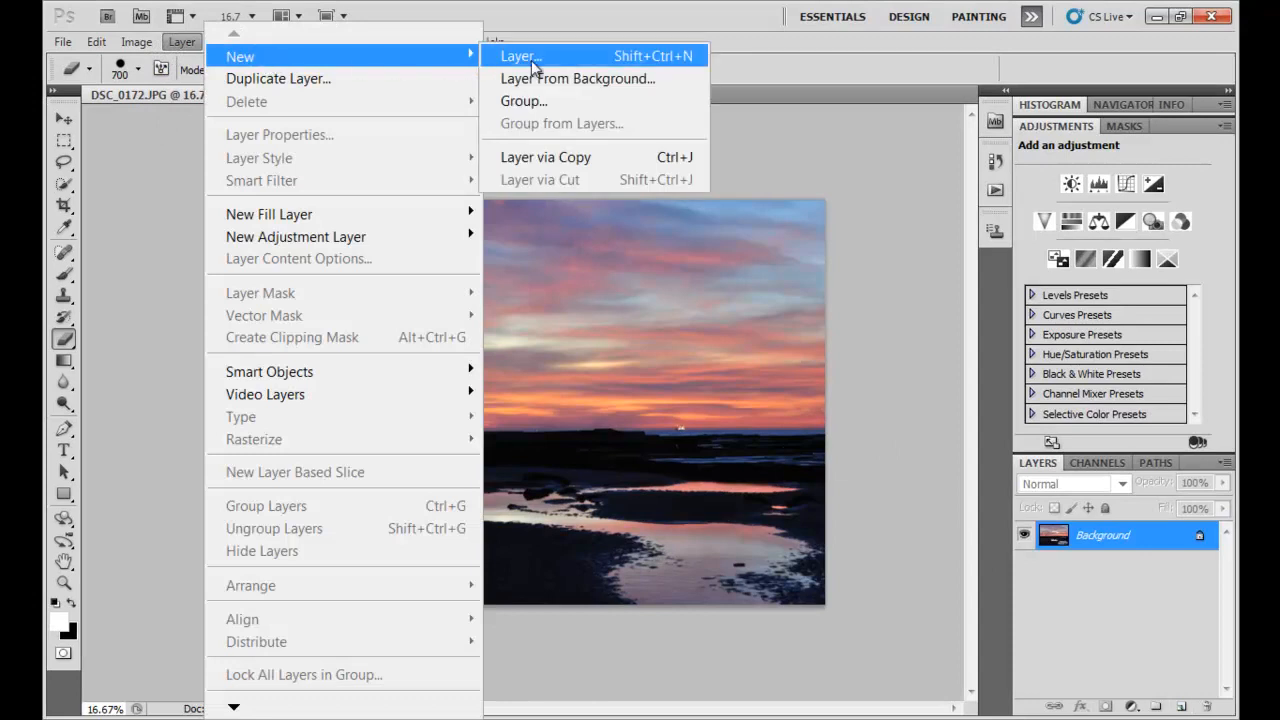
click(519, 55)
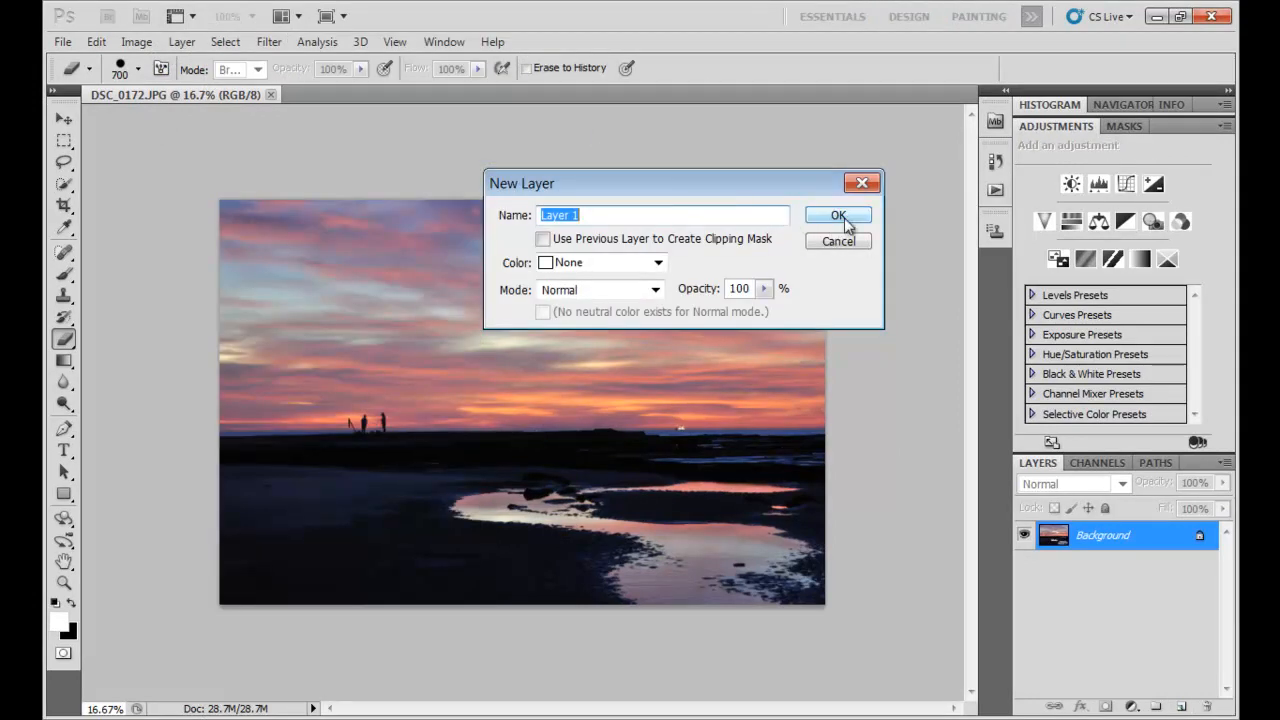
click(838, 215)
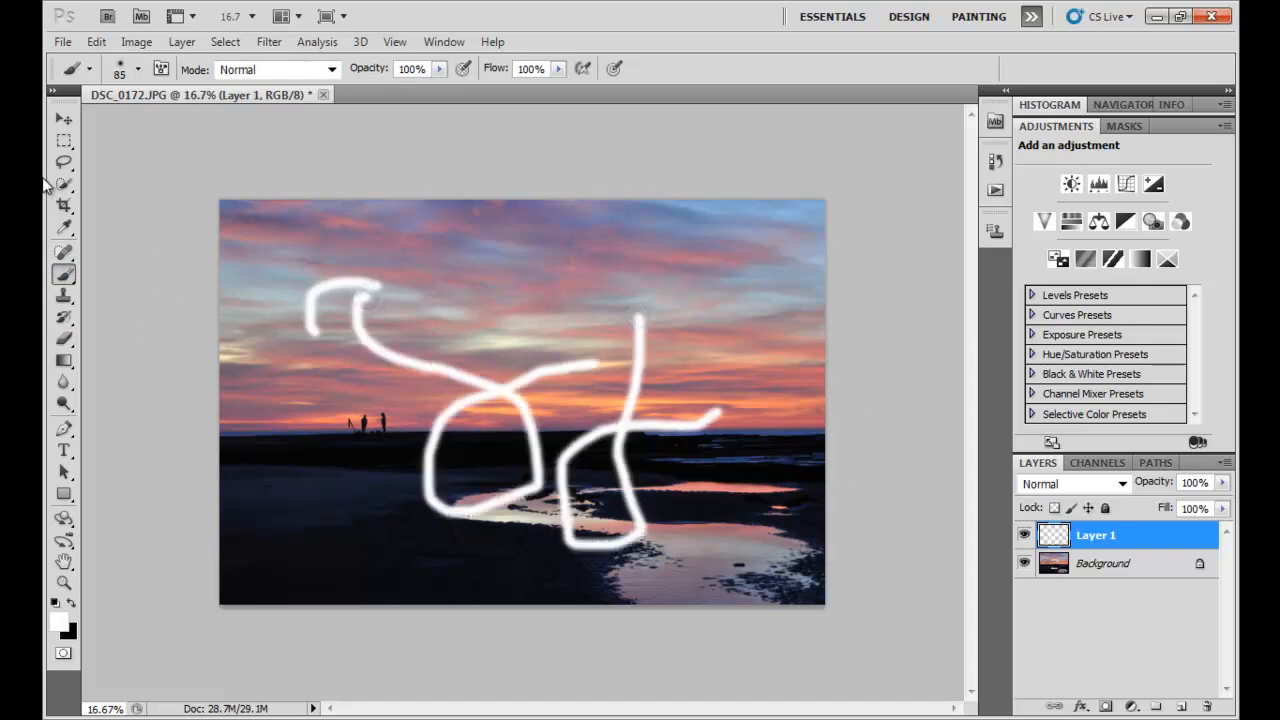
click(63, 119)
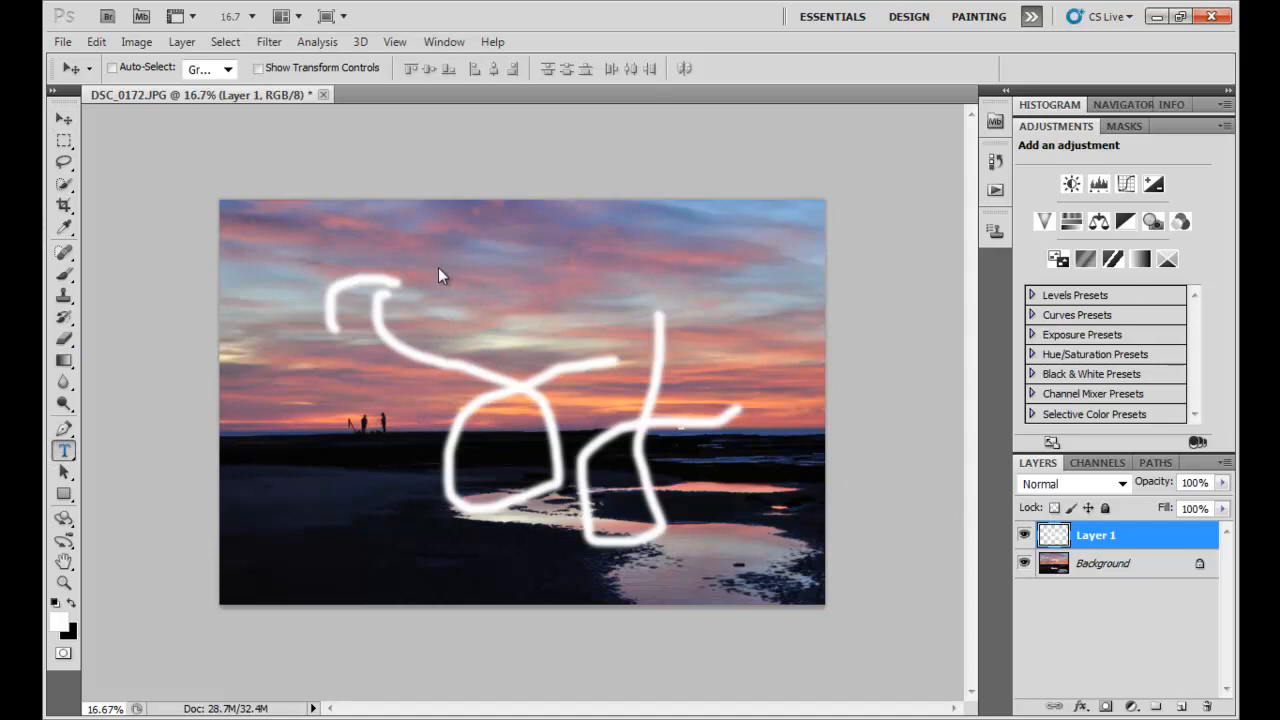
- Place the learnfreephotography.net text in the sky and select the scribble layer
click(63, 450)
text(learnfreephotography.net)
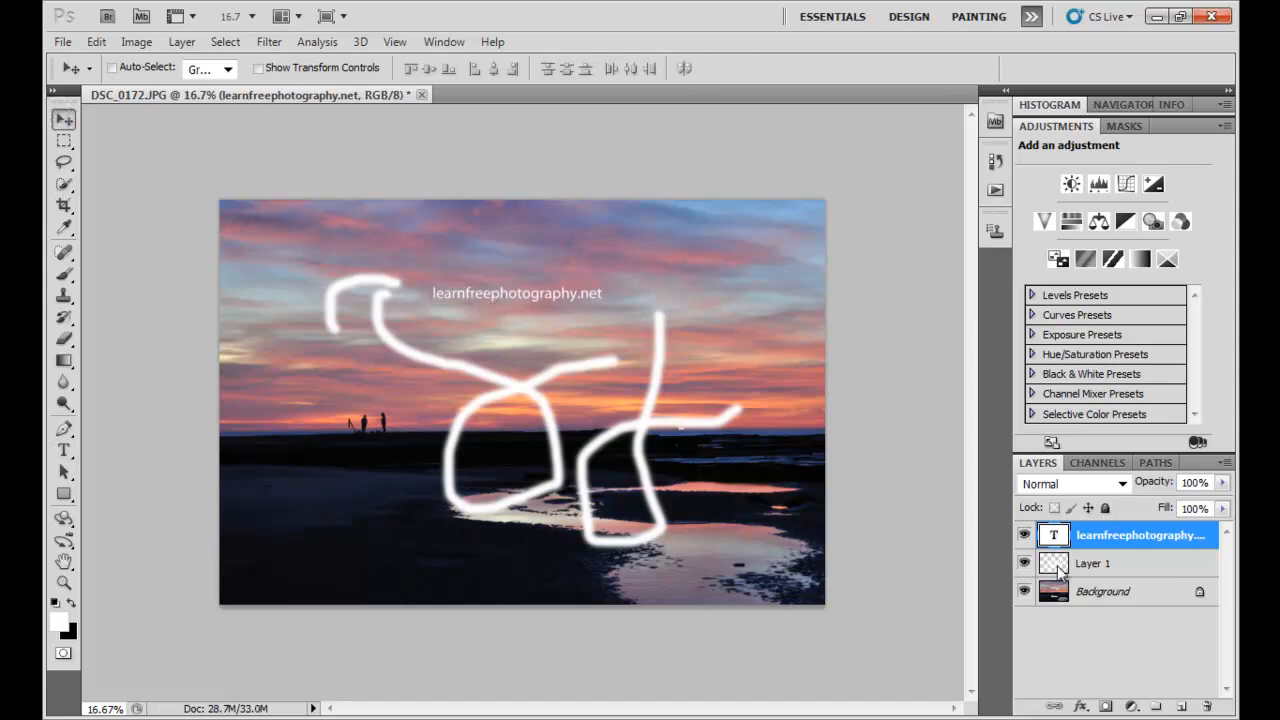
click(1095, 563)
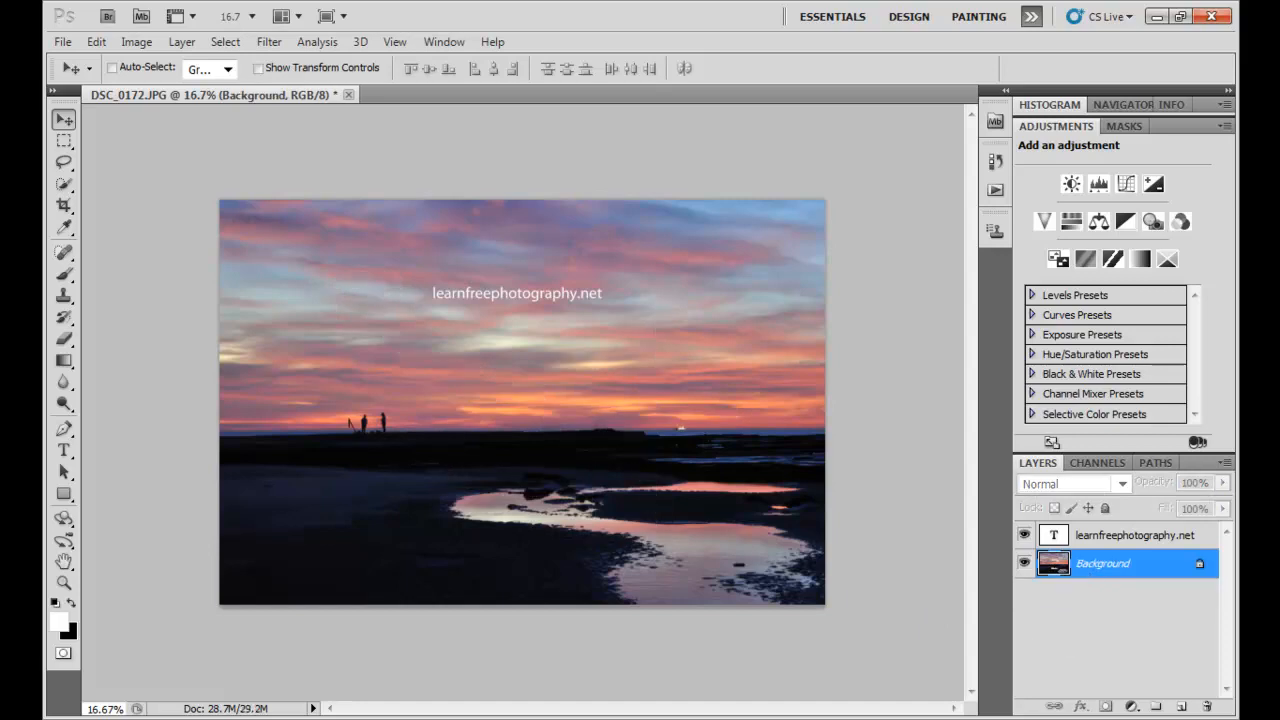
- Select the learnfreephotography.net text layer and reposition the enlarged text
click(1134, 535)
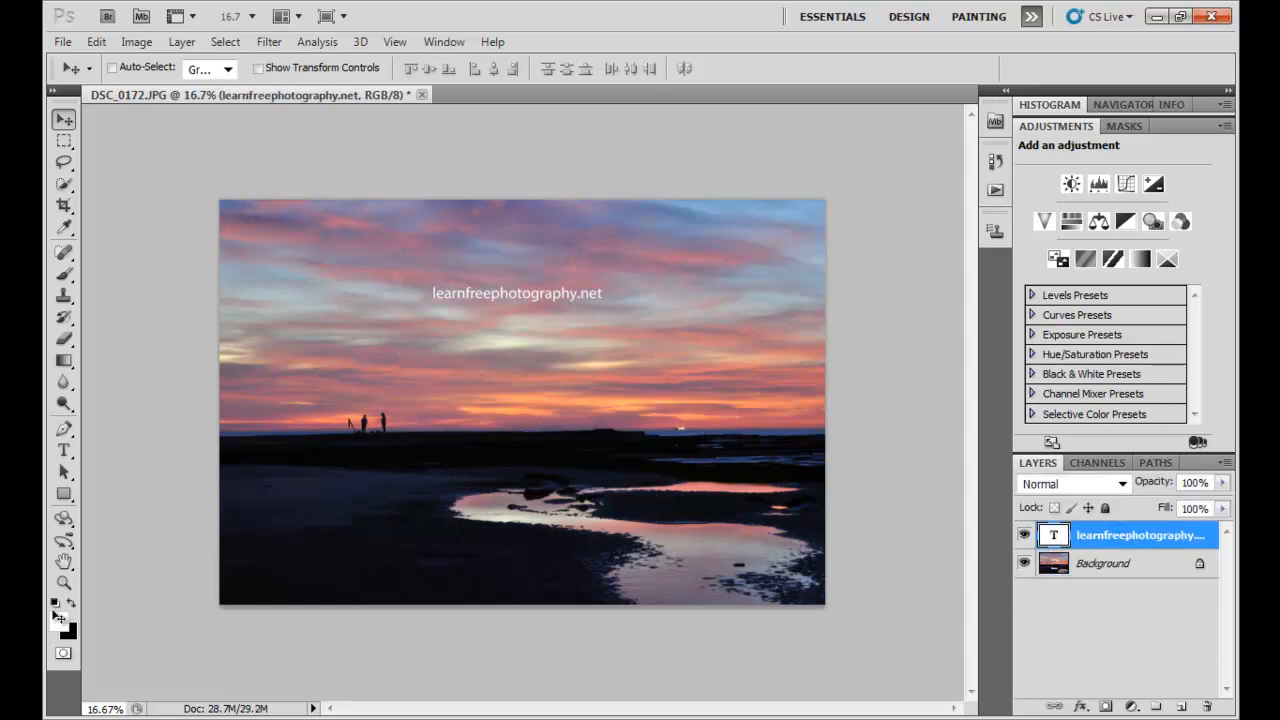
drag(517, 293, 495, 301)
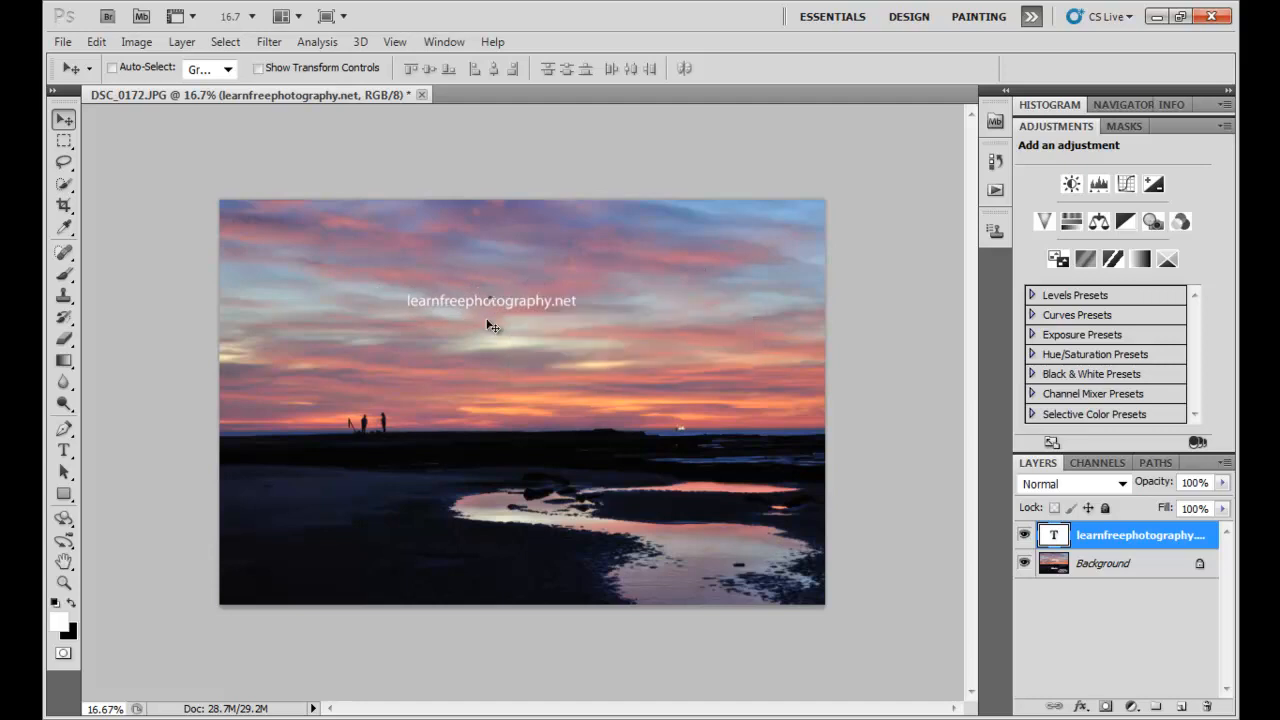
mouse_move(808, 334)
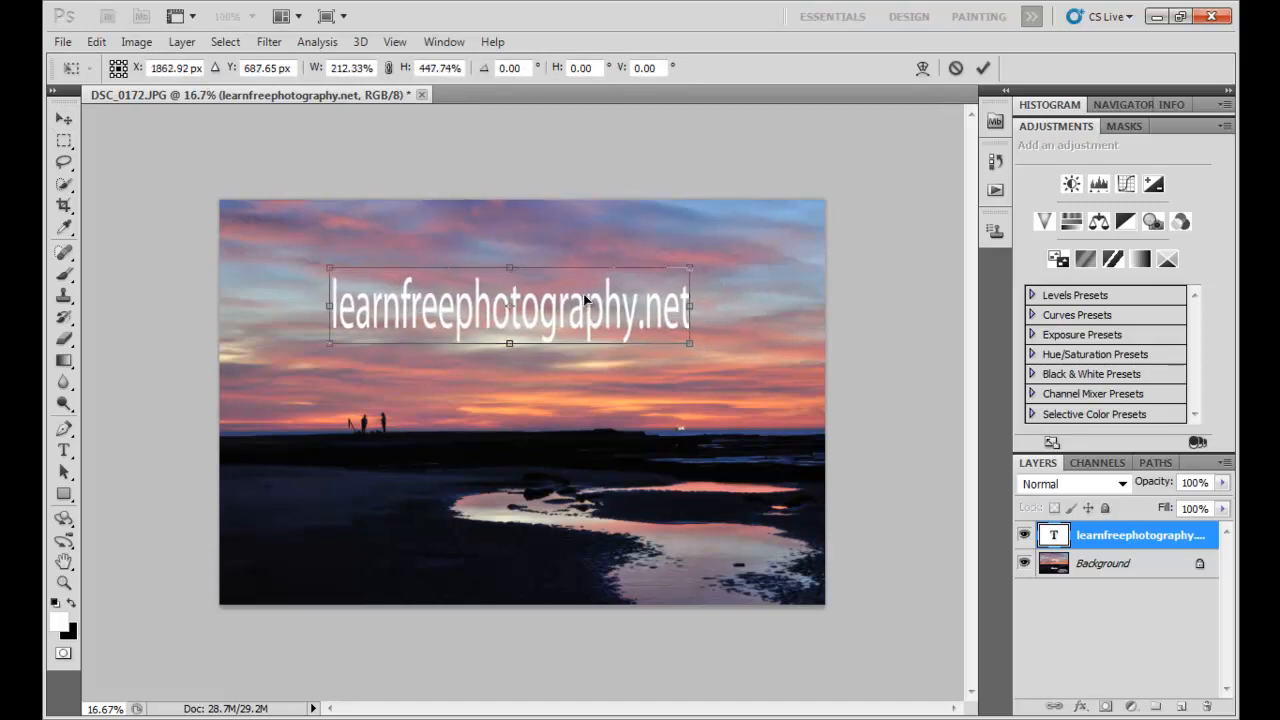
drag(510, 305, 515, 295)
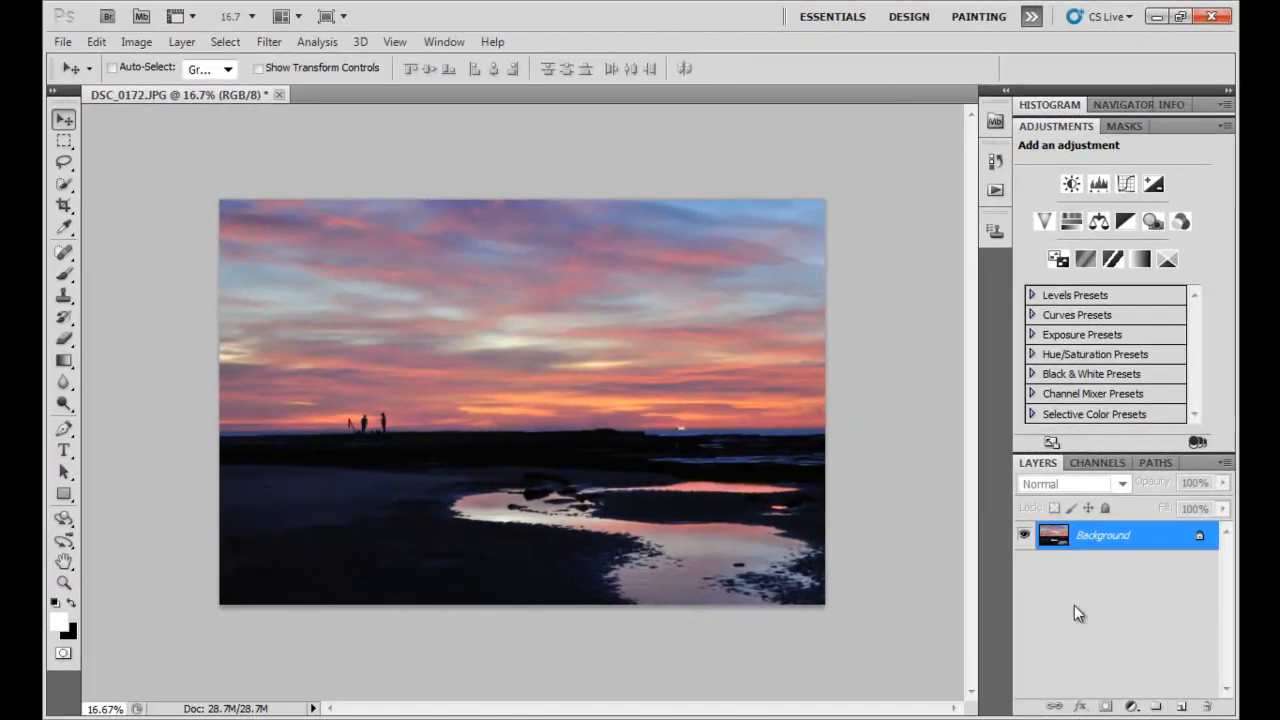
mouse_move(693, 235)
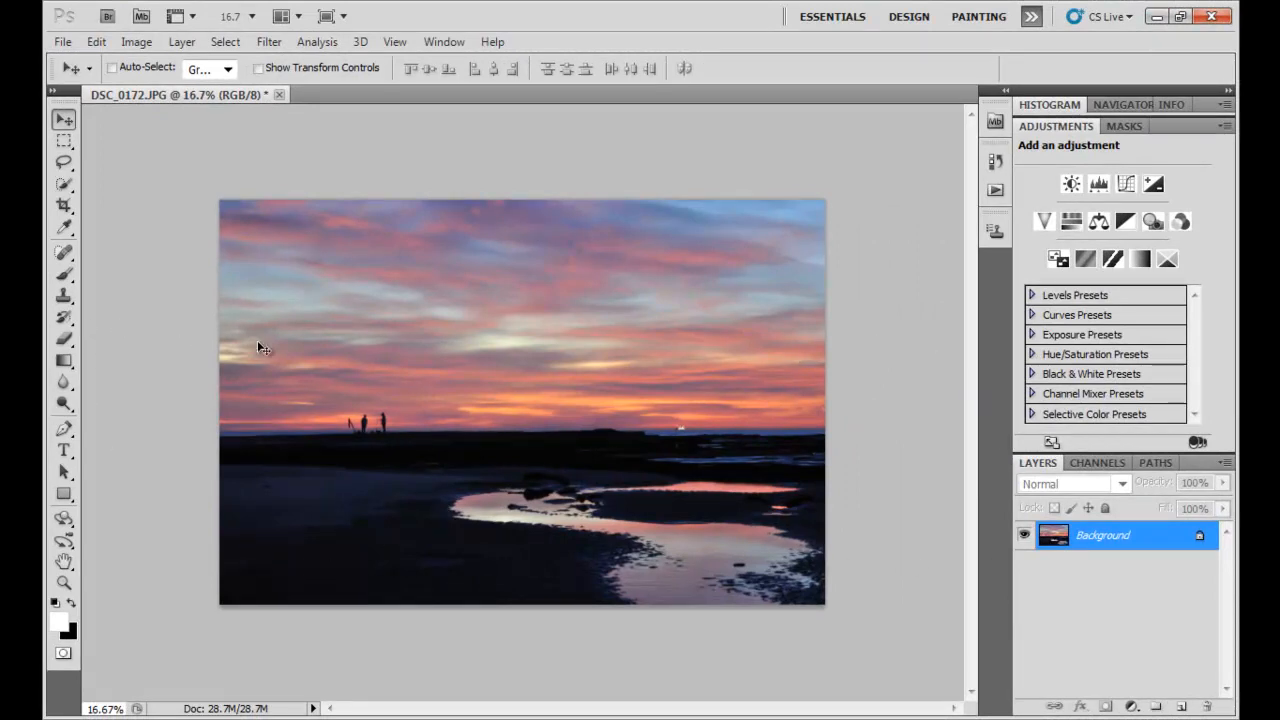
mouse_move(347, 441)
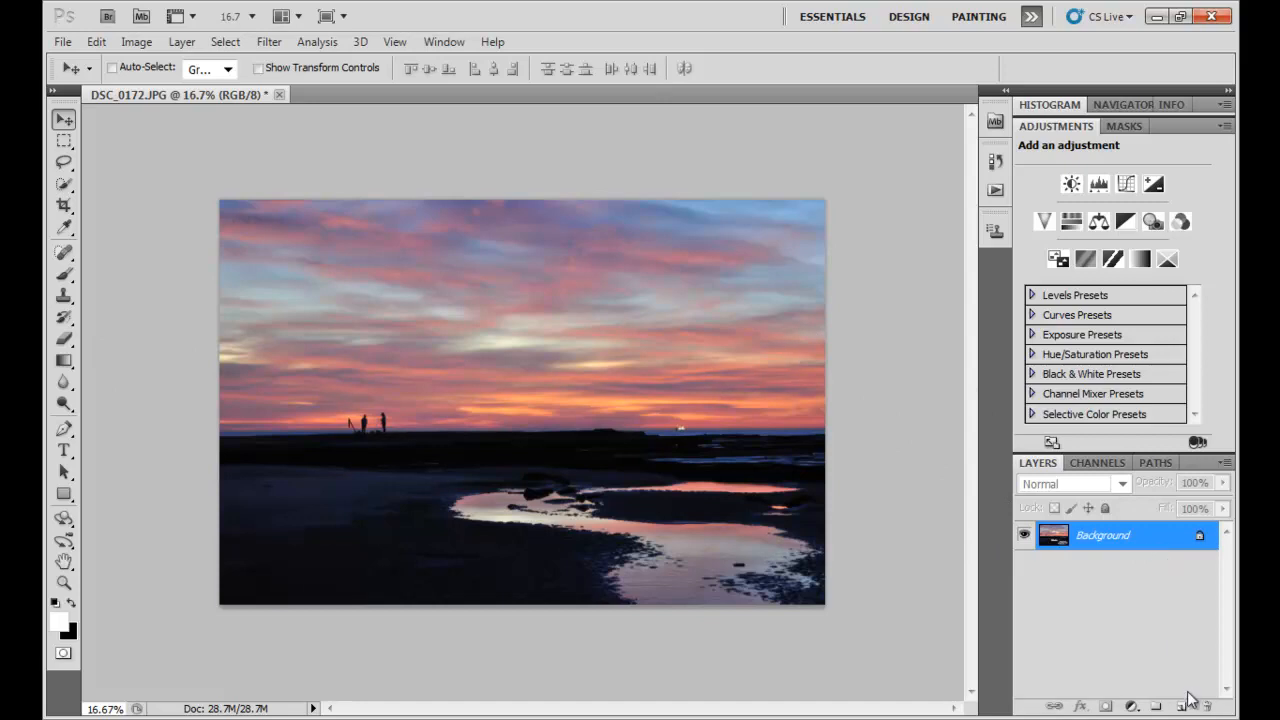
- Duplicate the Background layer into a Background copy from its right-click menu
right_click(1100, 535)
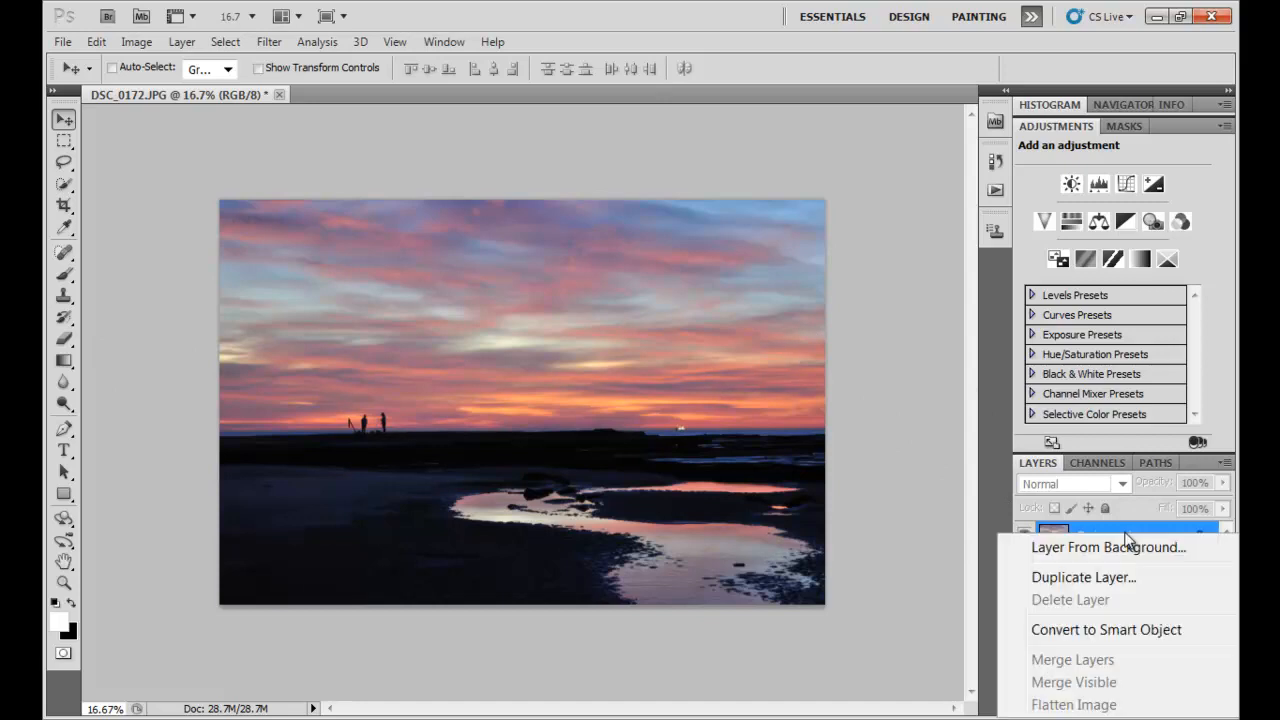
click(1083, 577)
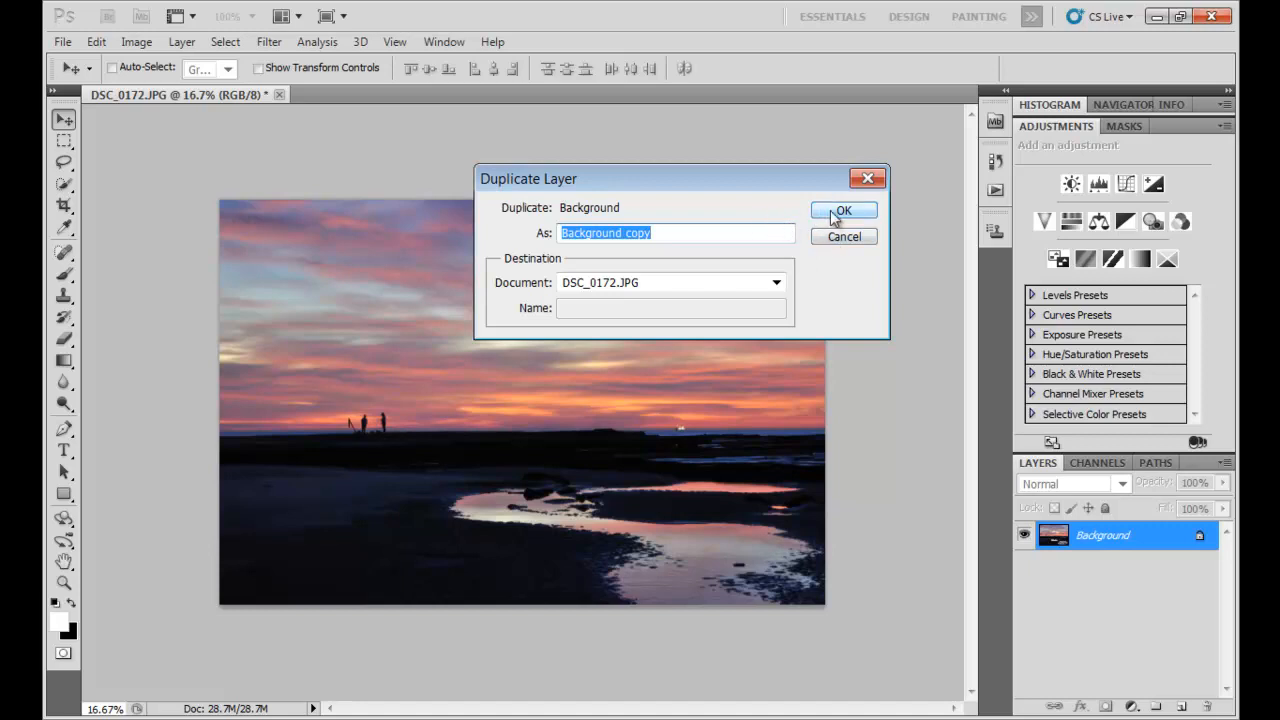
click(842, 210)
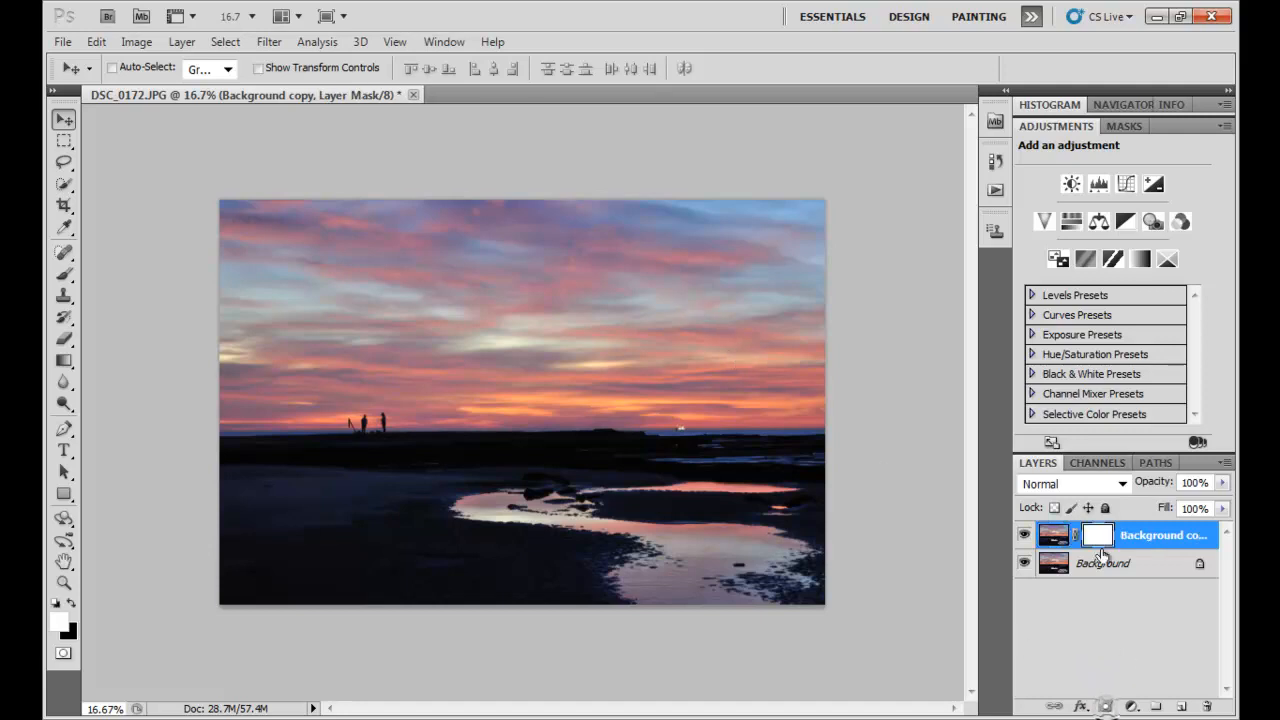
- Apply Levels with midtone 1.56 to Background copy, then target its layer mask
click(137, 41)
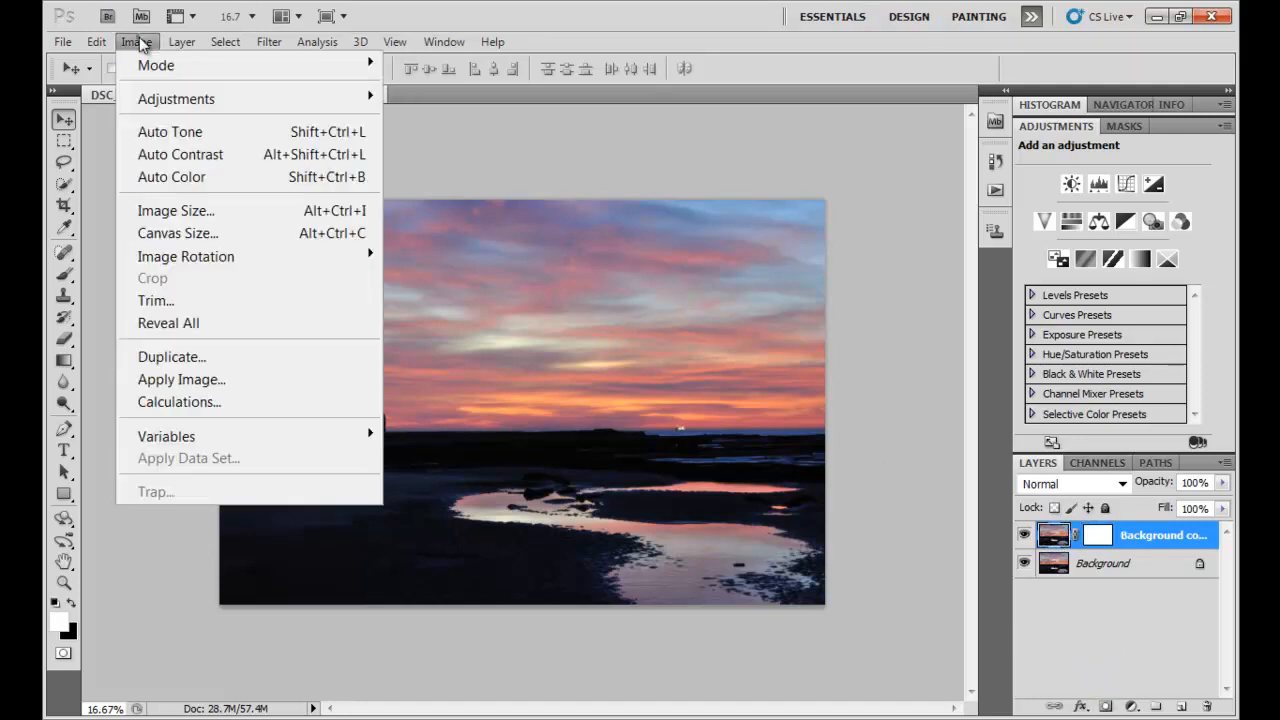
mouse_move(176, 98)
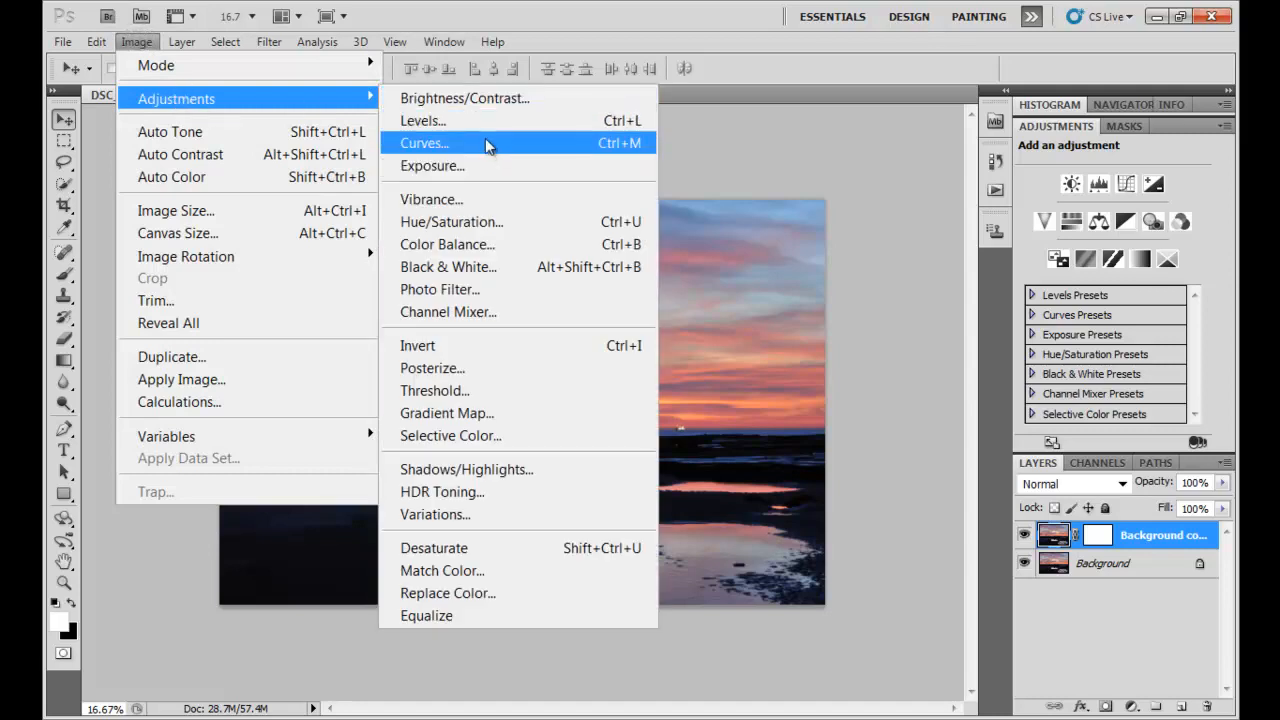
click(422, 120)
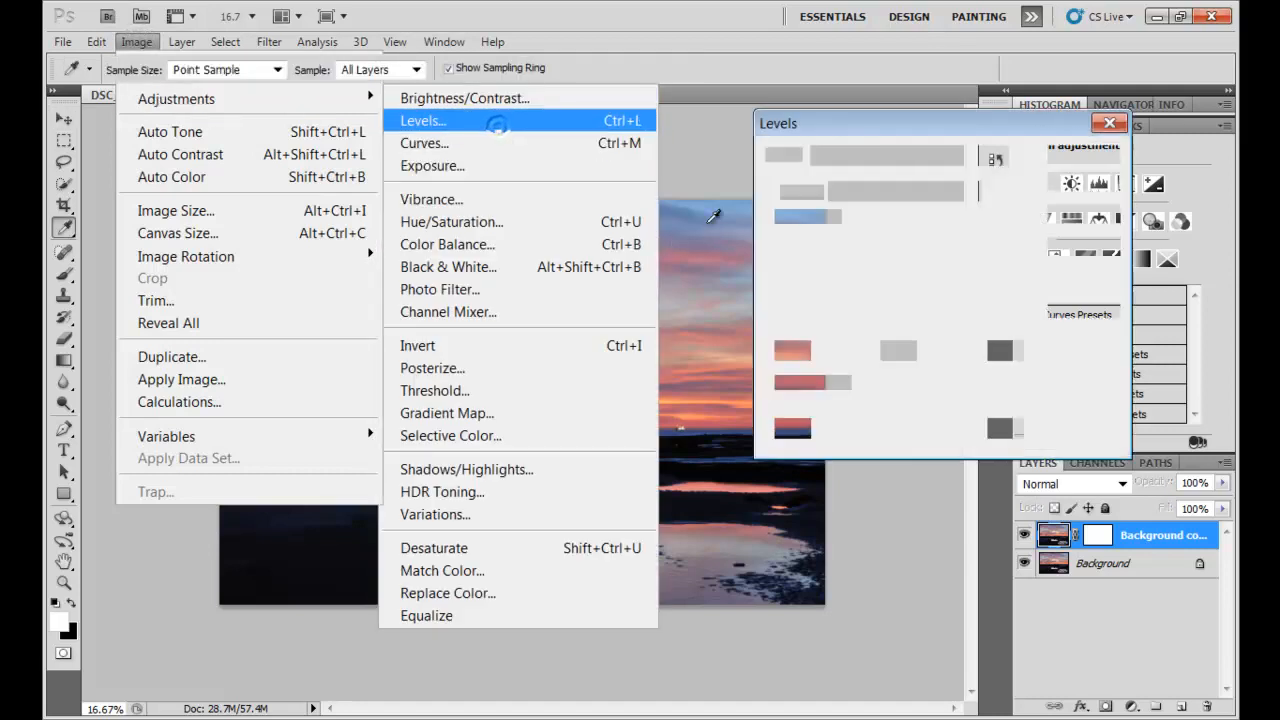
click(421, 120)
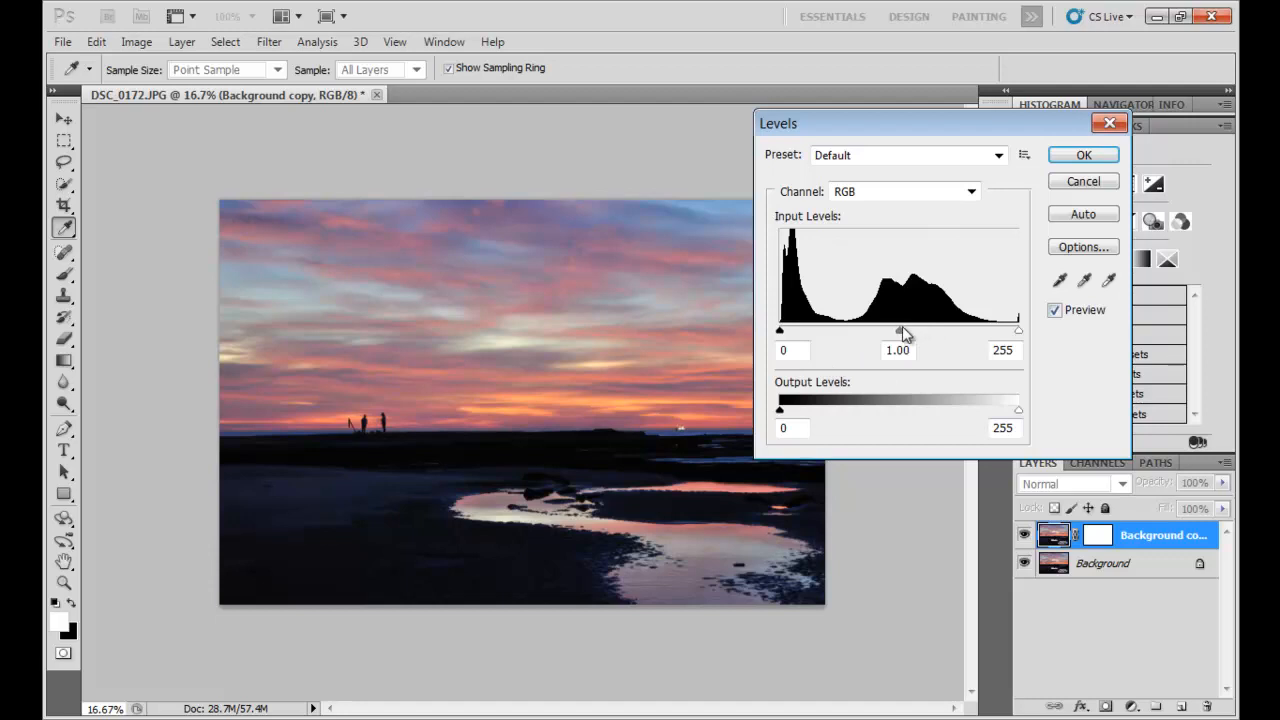
drag(897, 331, 862, 331)
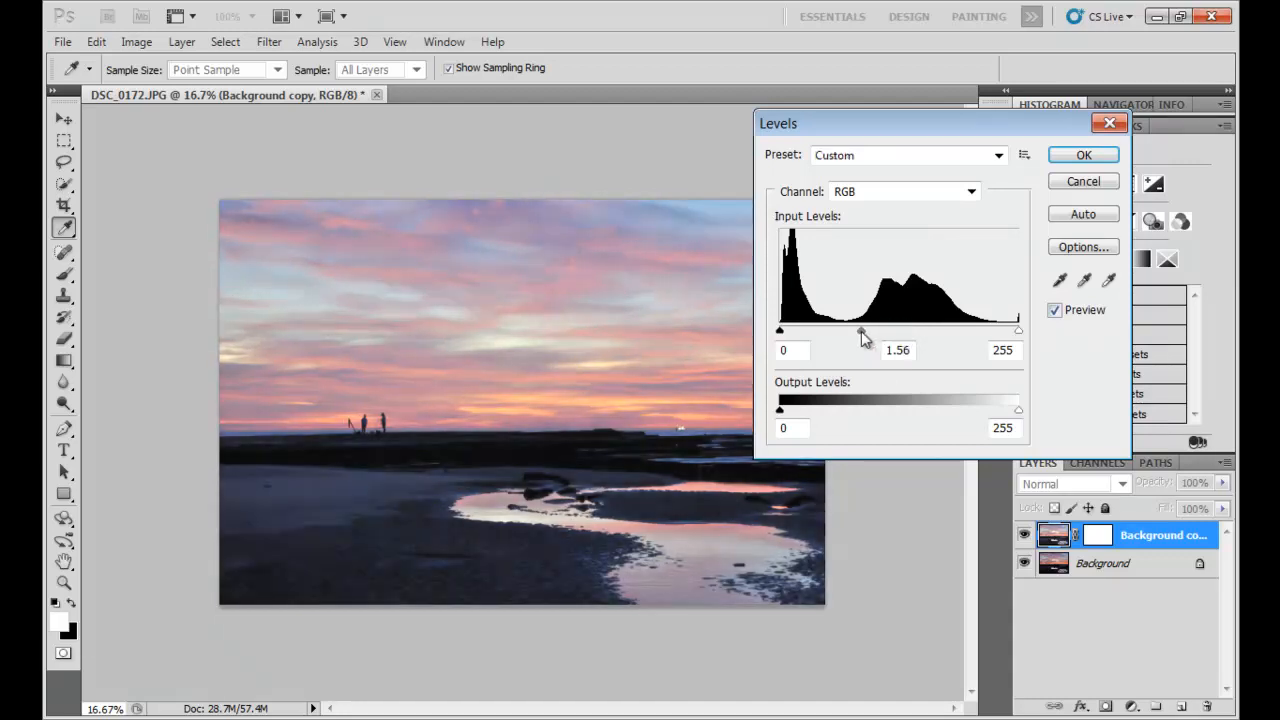
click(1083, 154)
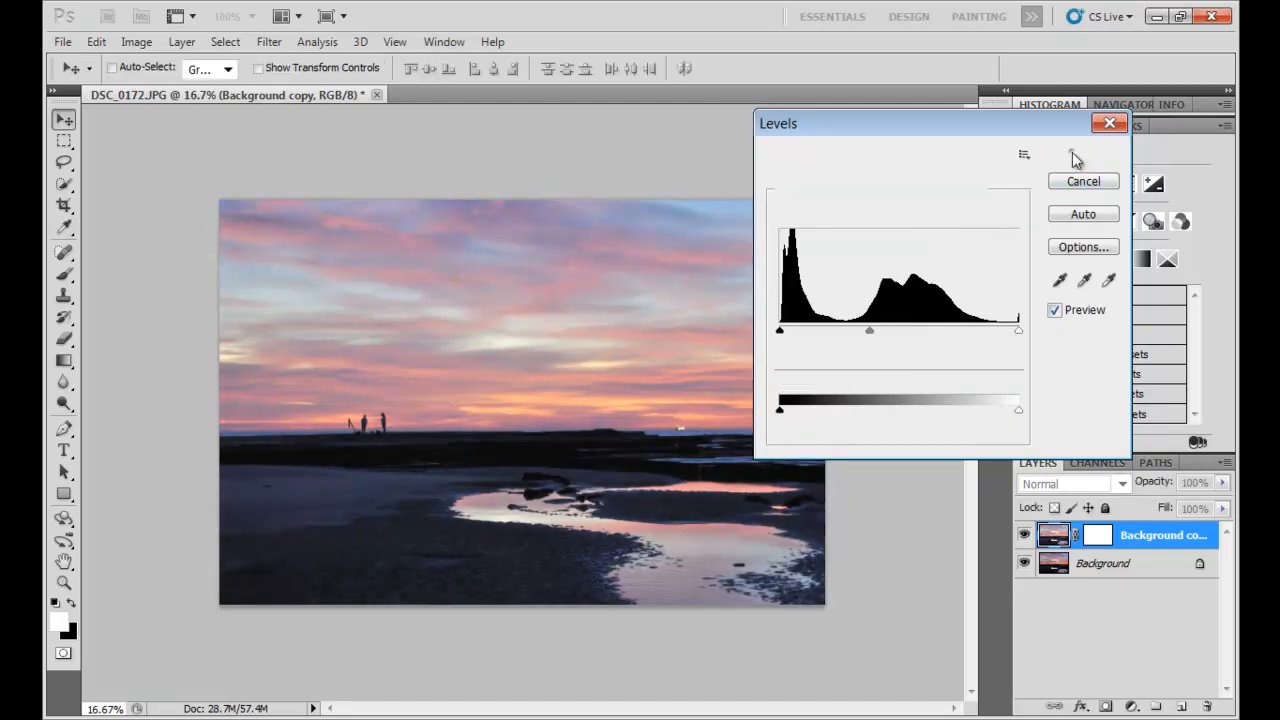
click(1083, 181)
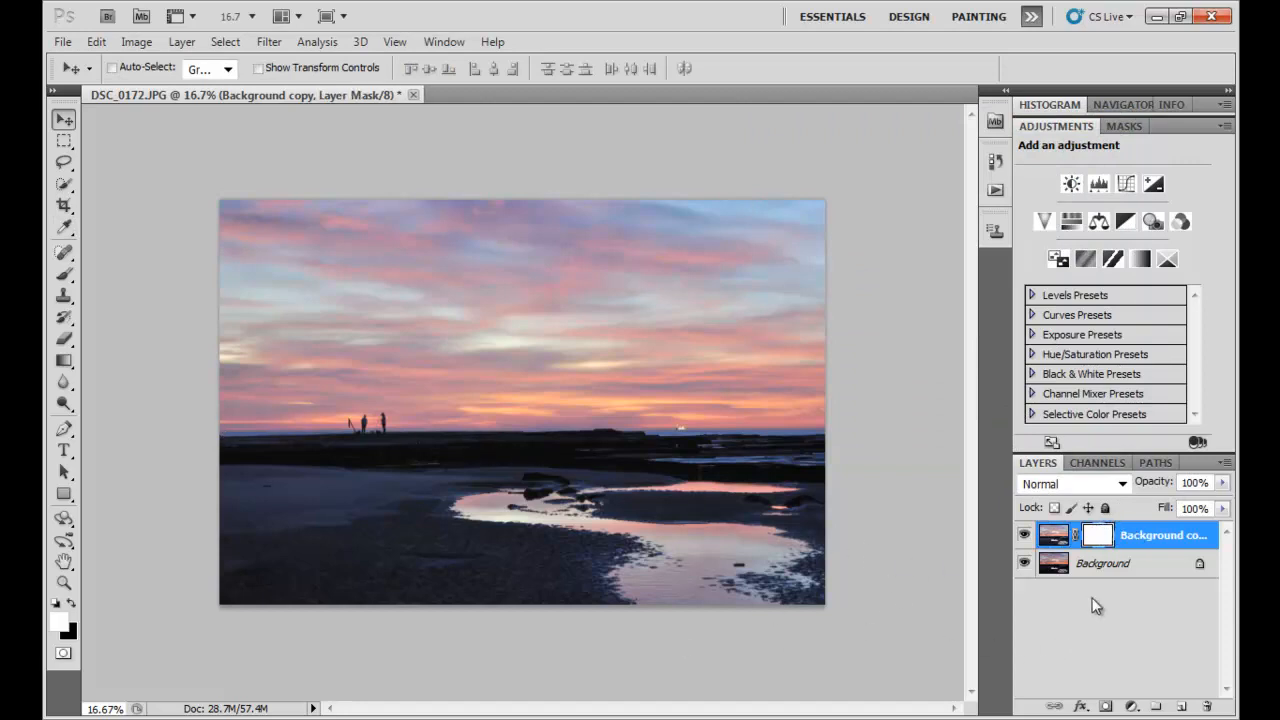
- Paint black over the sky on the mask with a 1200 px brush
click(1024, 535)
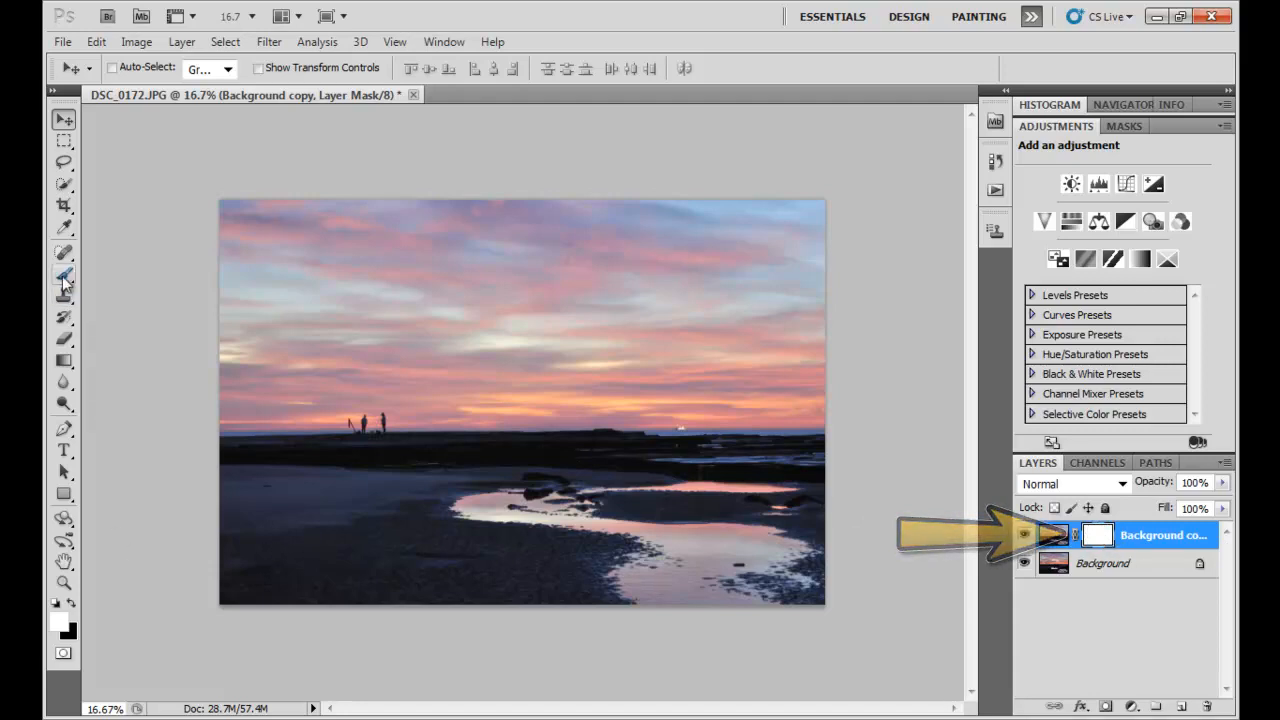
click(63, 275)
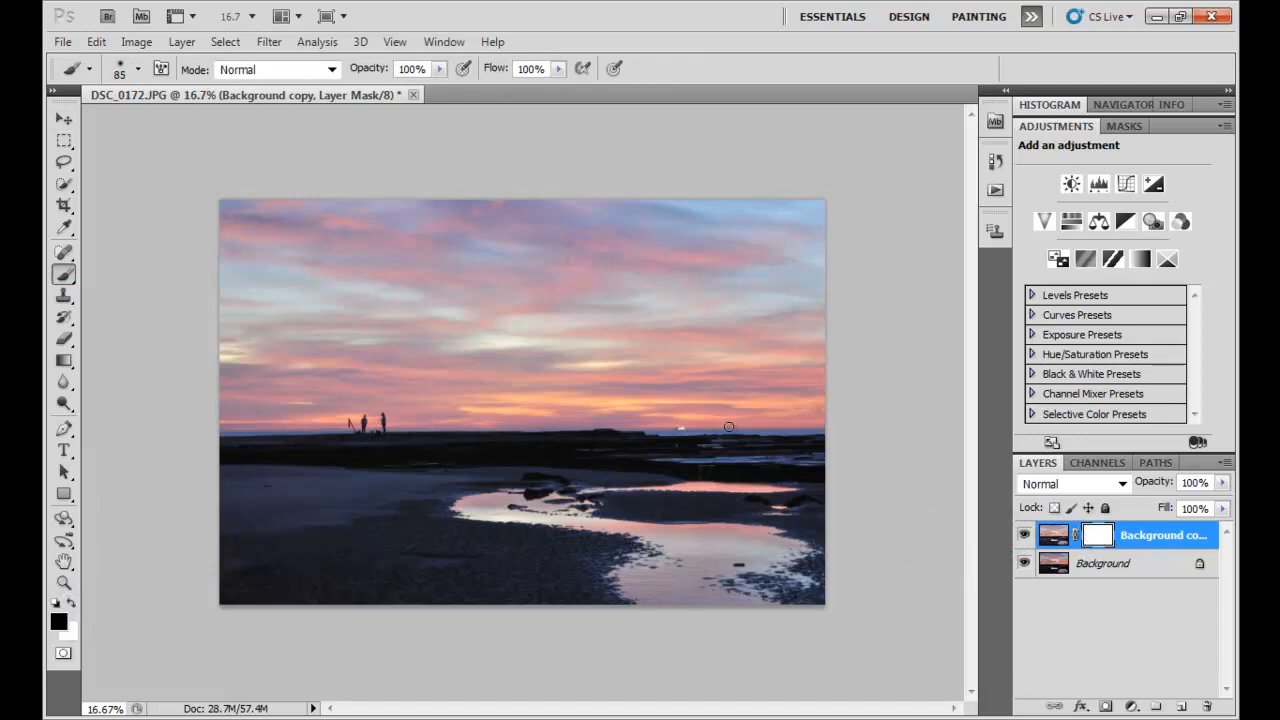
click(138, 69)
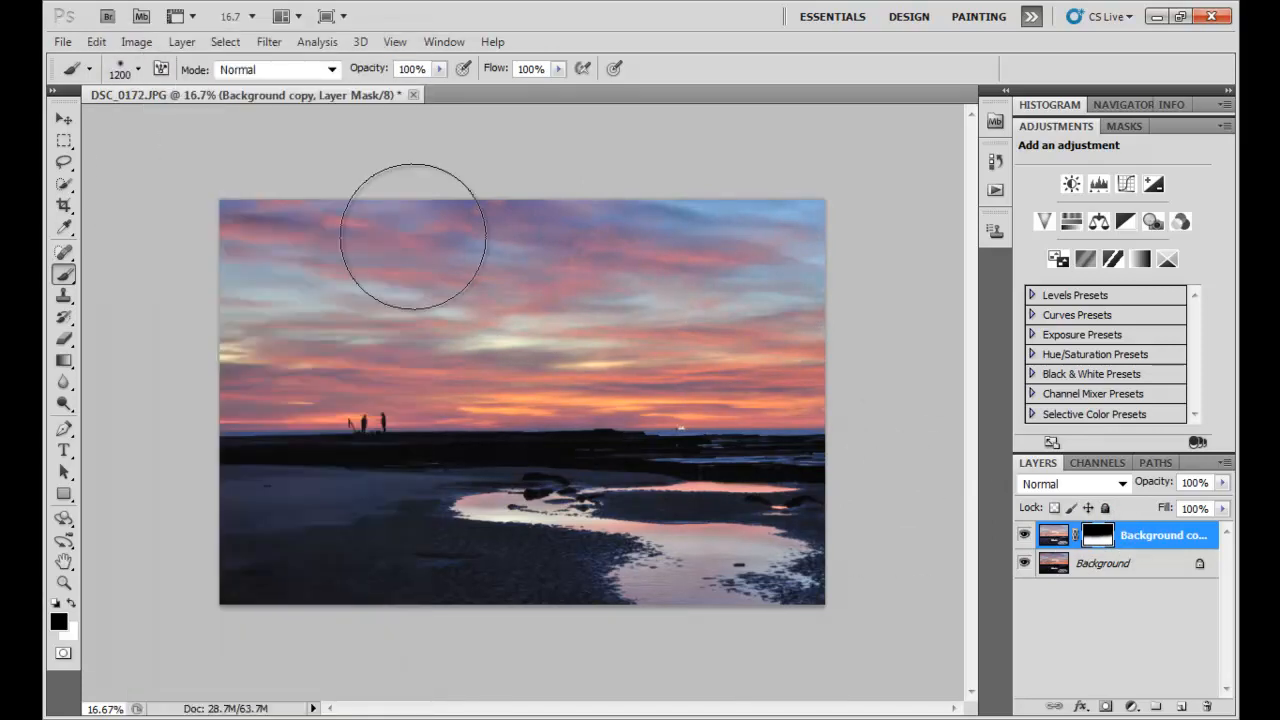
click(96, 41)
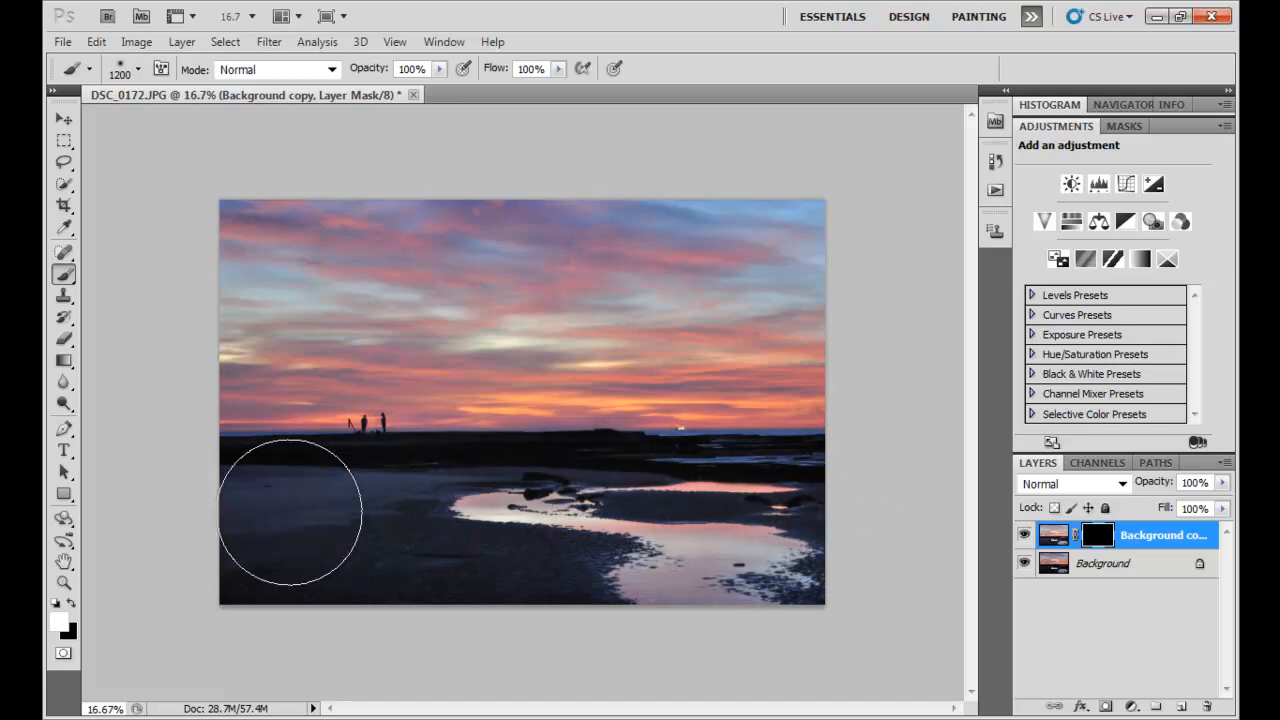
mouse_move(890, 500)
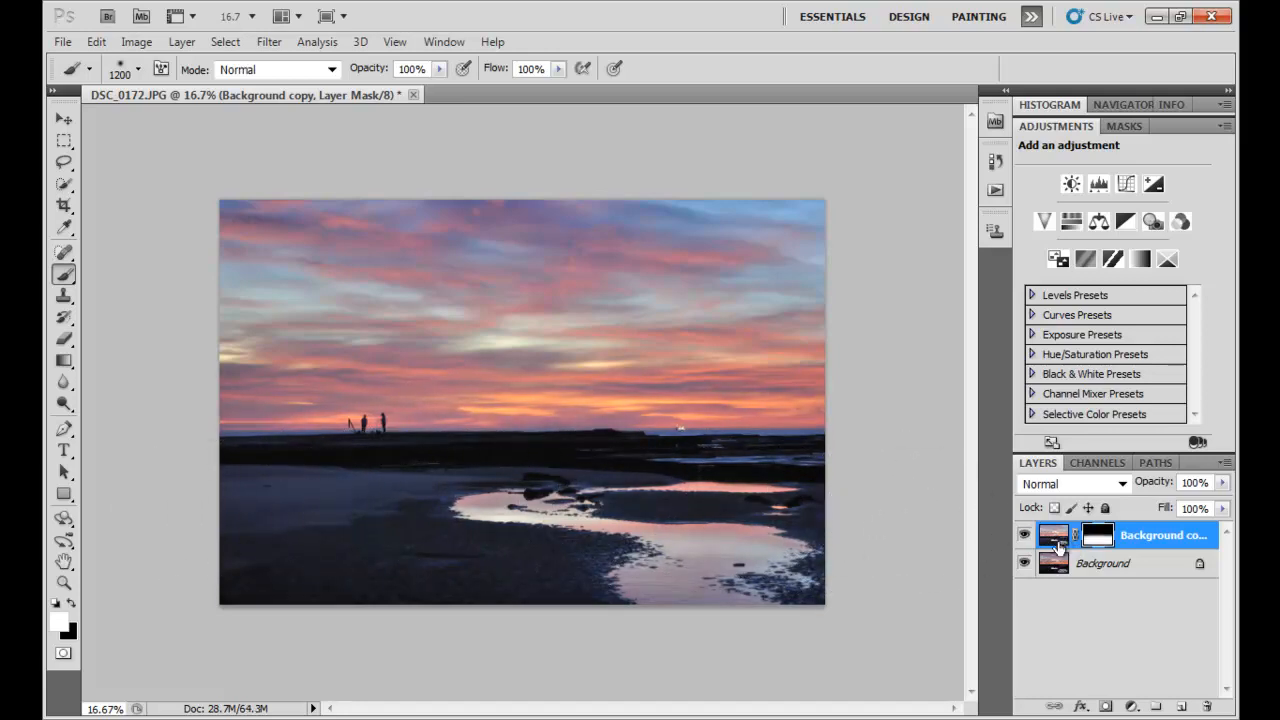
mouse_move(665, 473)
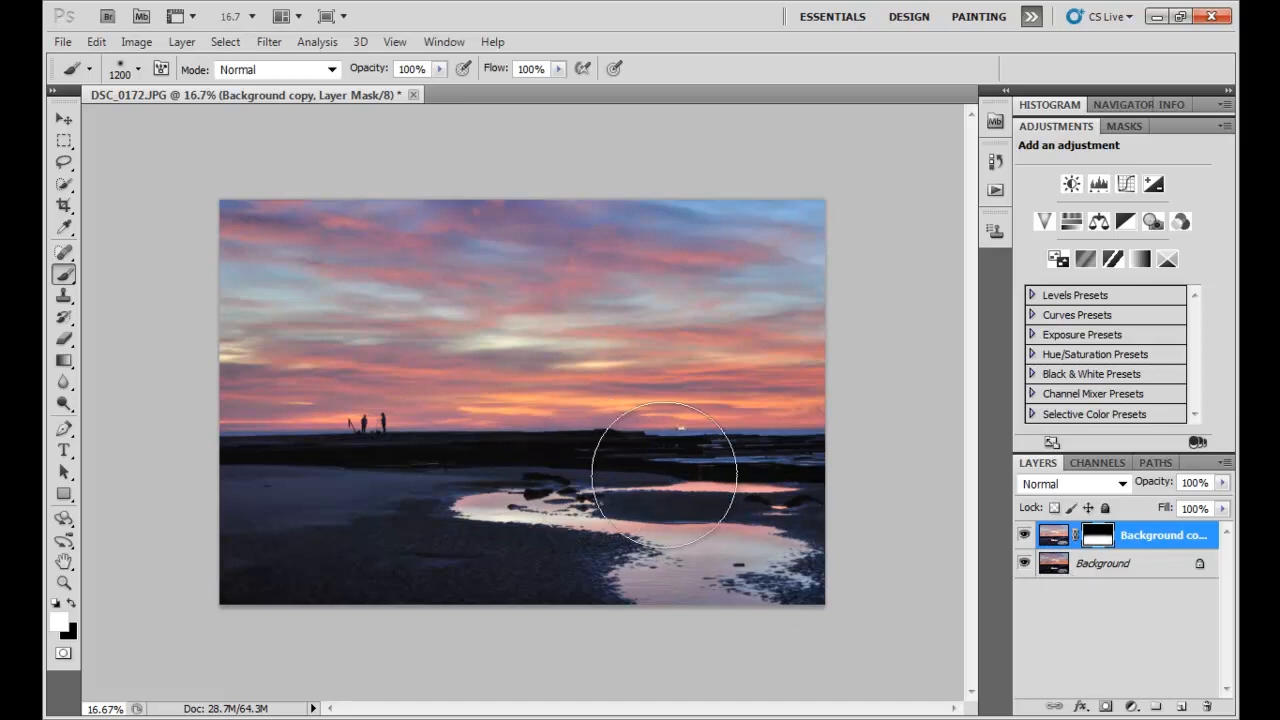
mouse_move(230, 520)
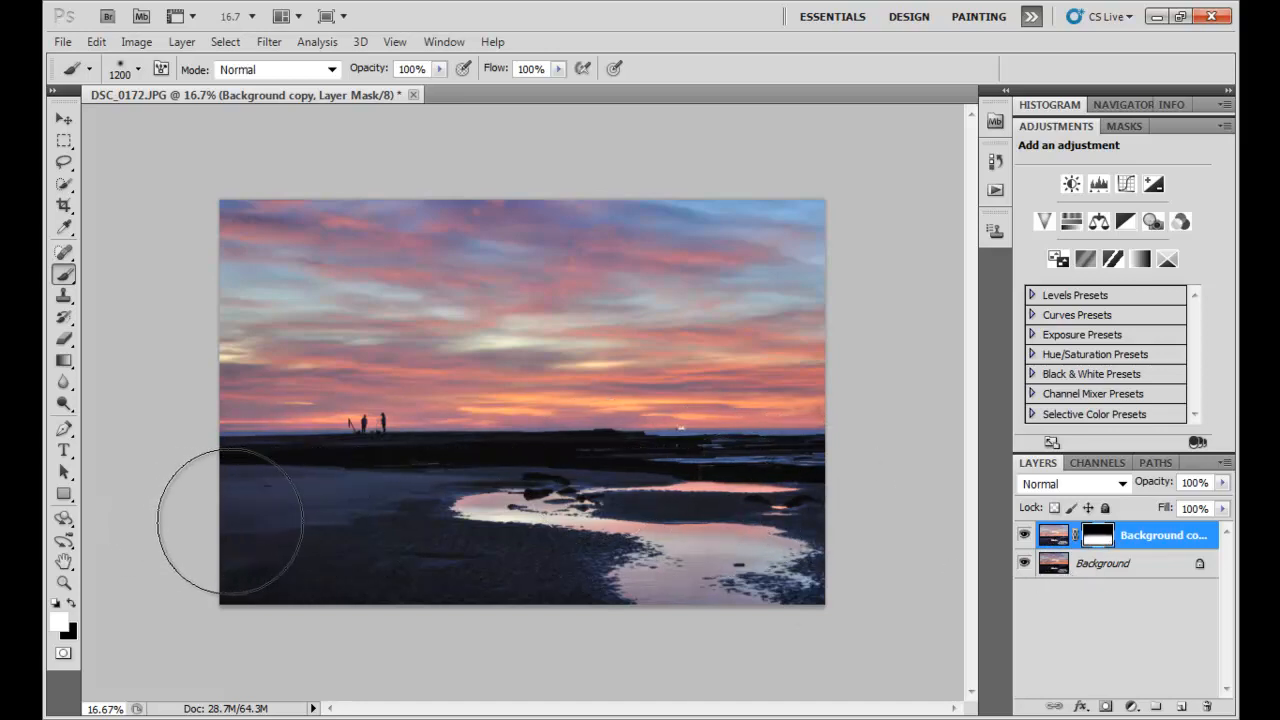